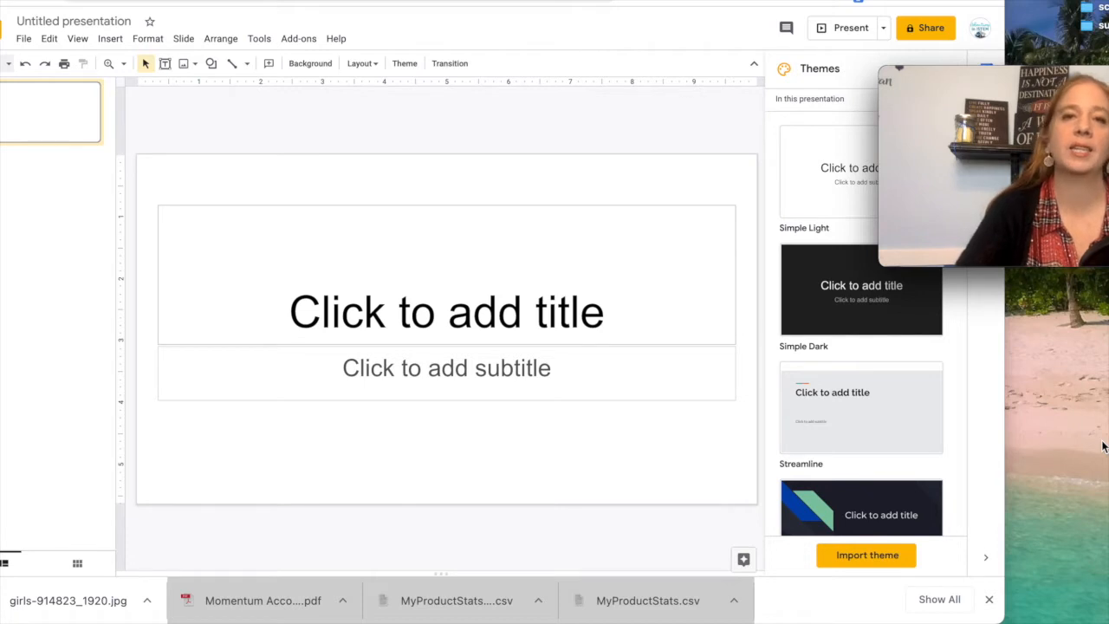
mouse_move(290, 249)
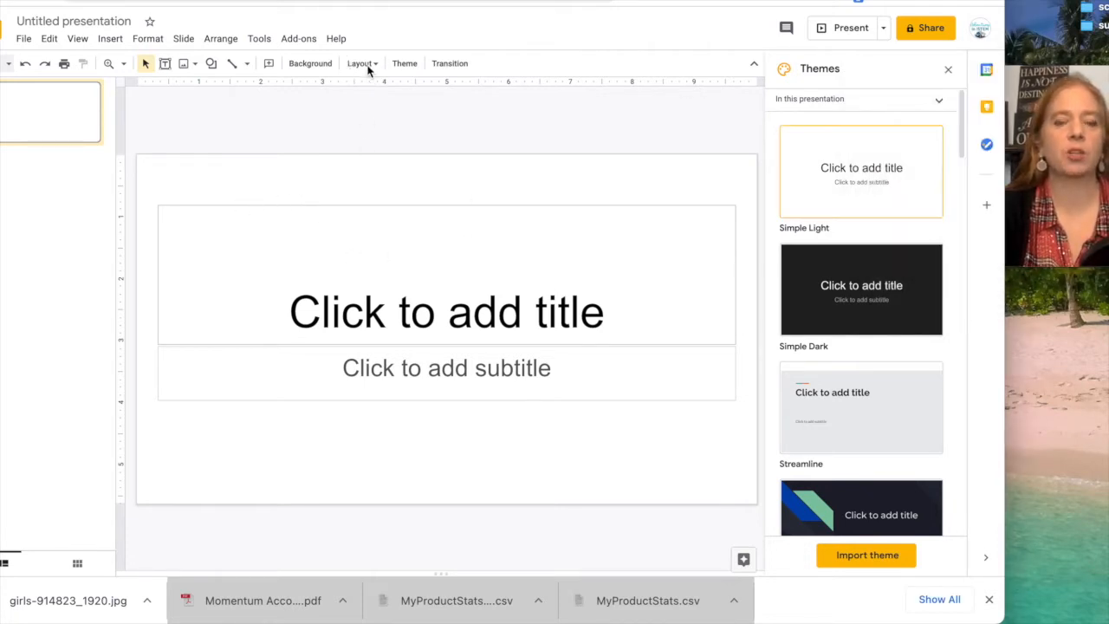
Apply the Title and body layout, move both placeholders right, and close Themes.
click(359, 62)
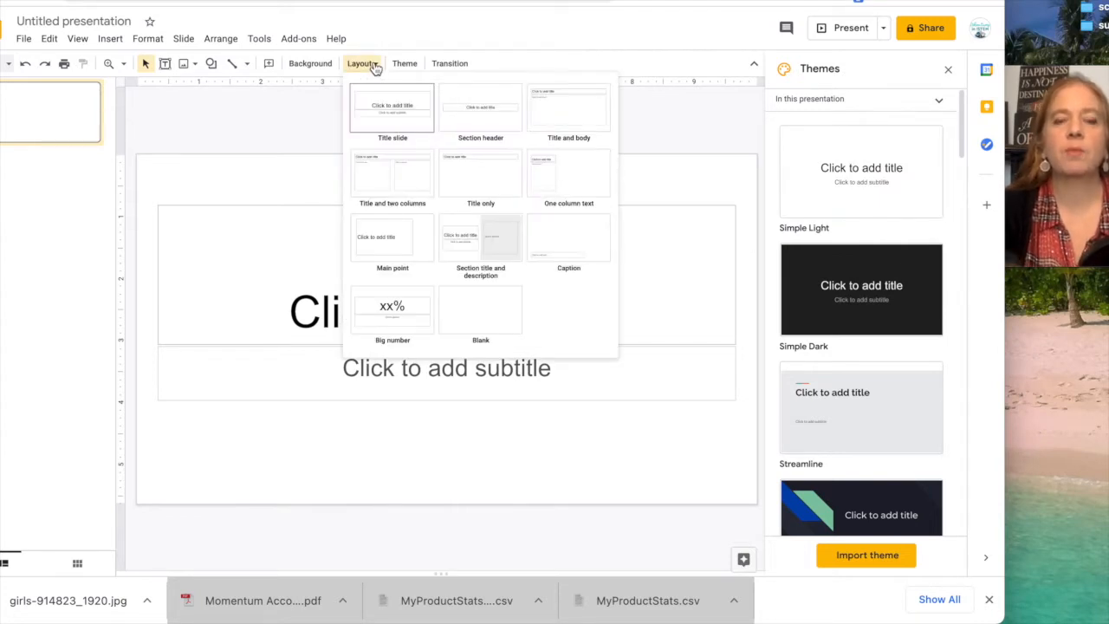
mouse_move(564, 170)
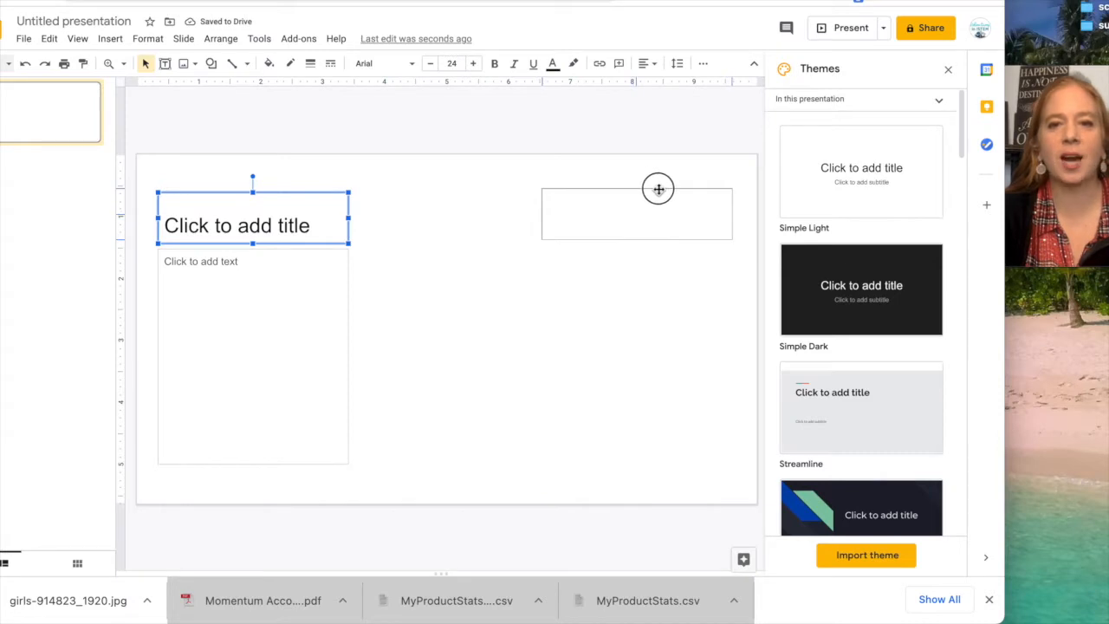
drag(253, 225, 646, 220)
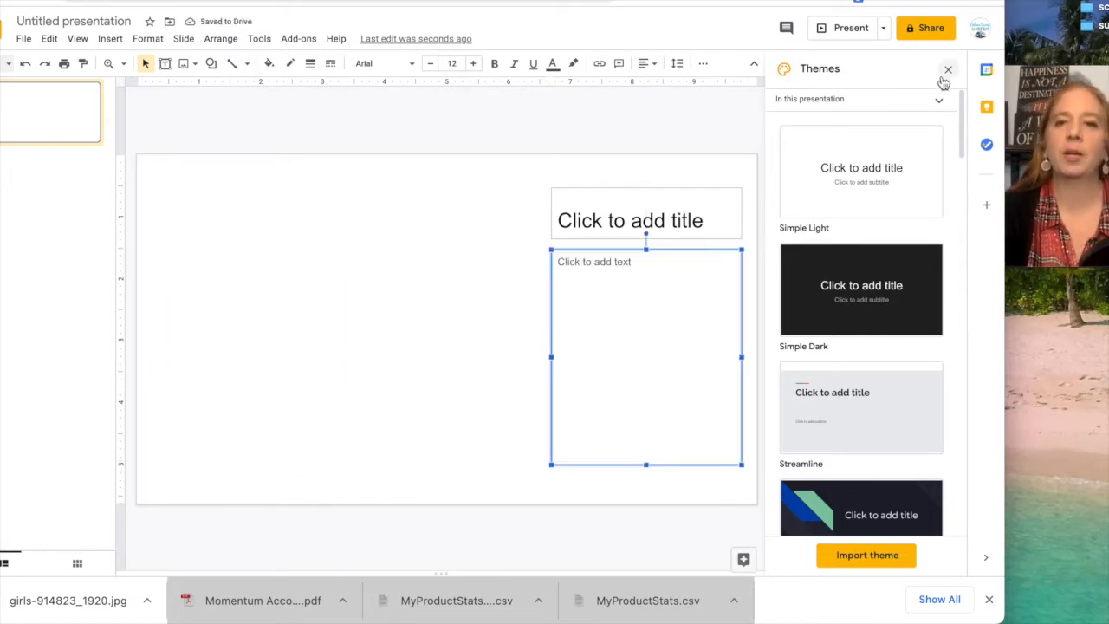
click(947, 69)
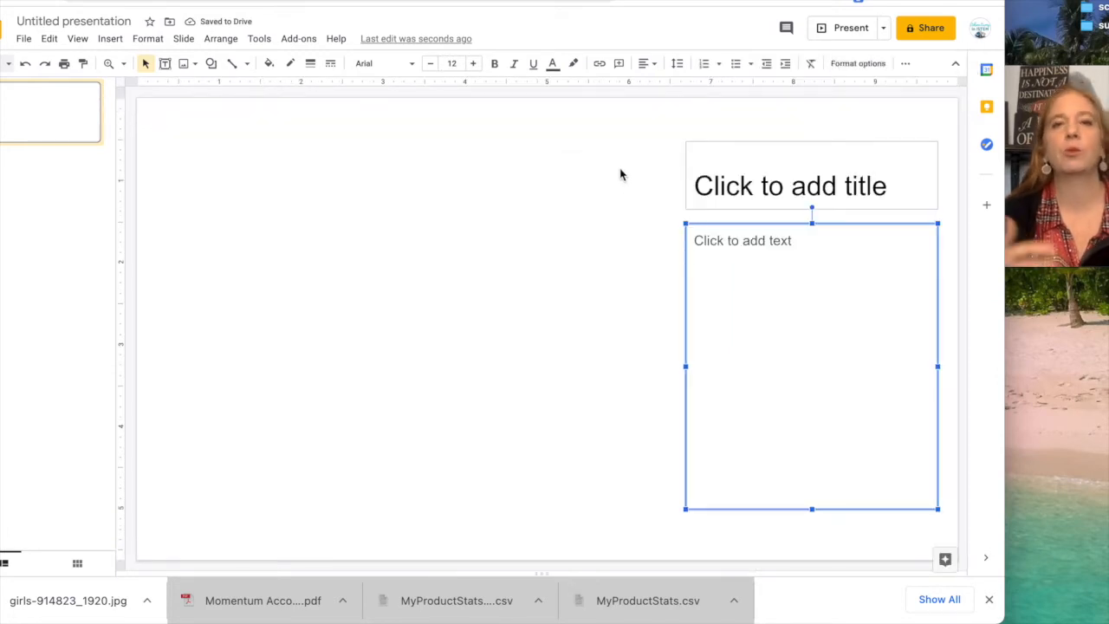
mouse_move(461, 183)
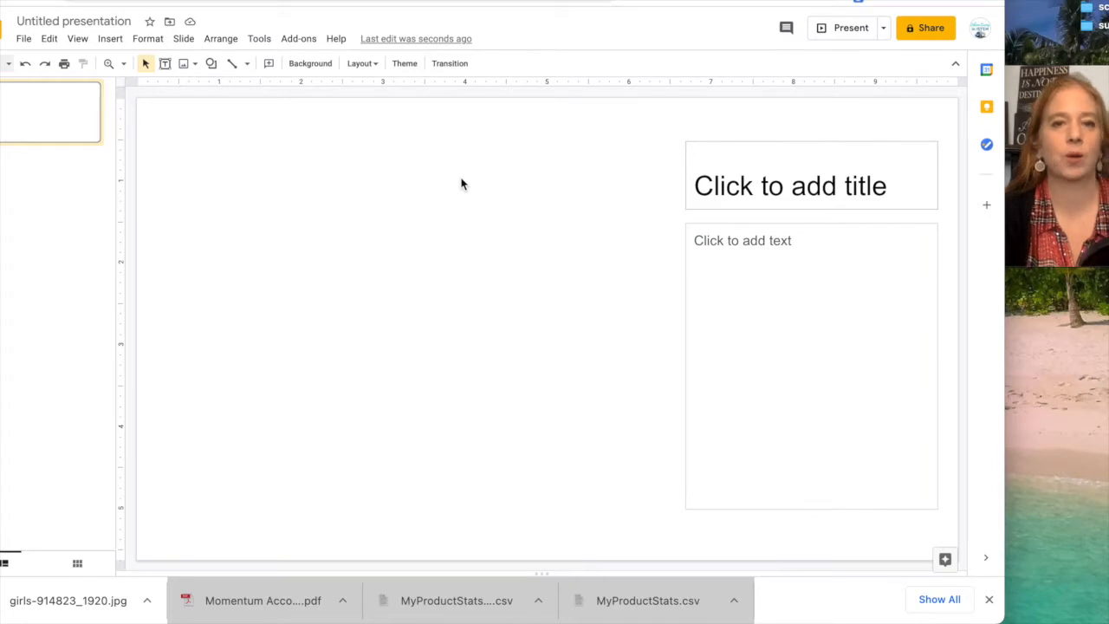
mouse_move(398, 473)
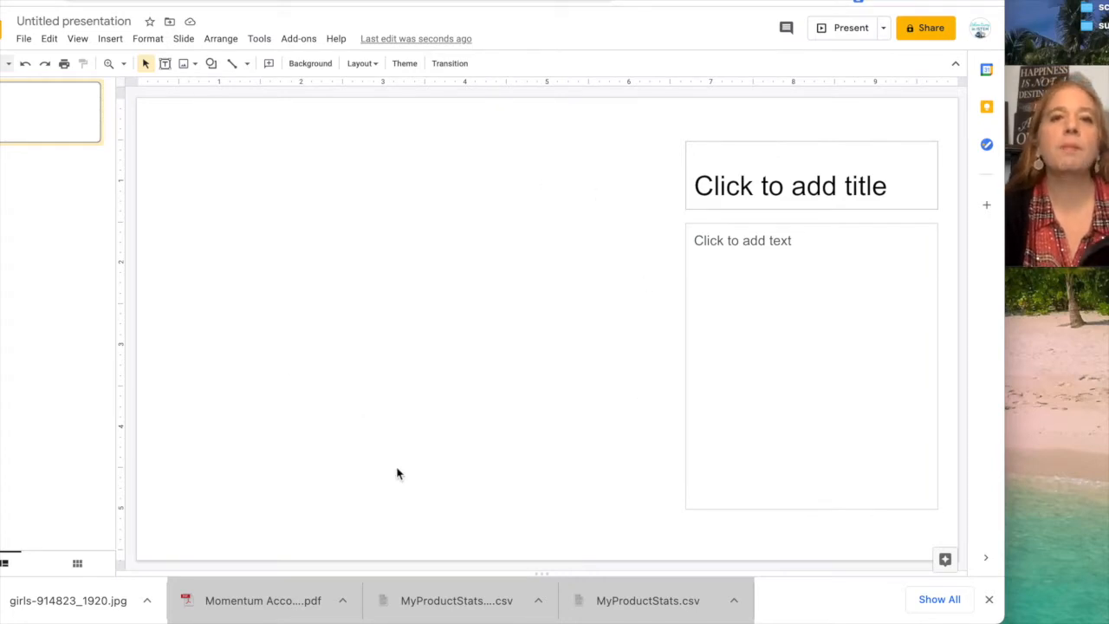
mouse_move(498, 274)
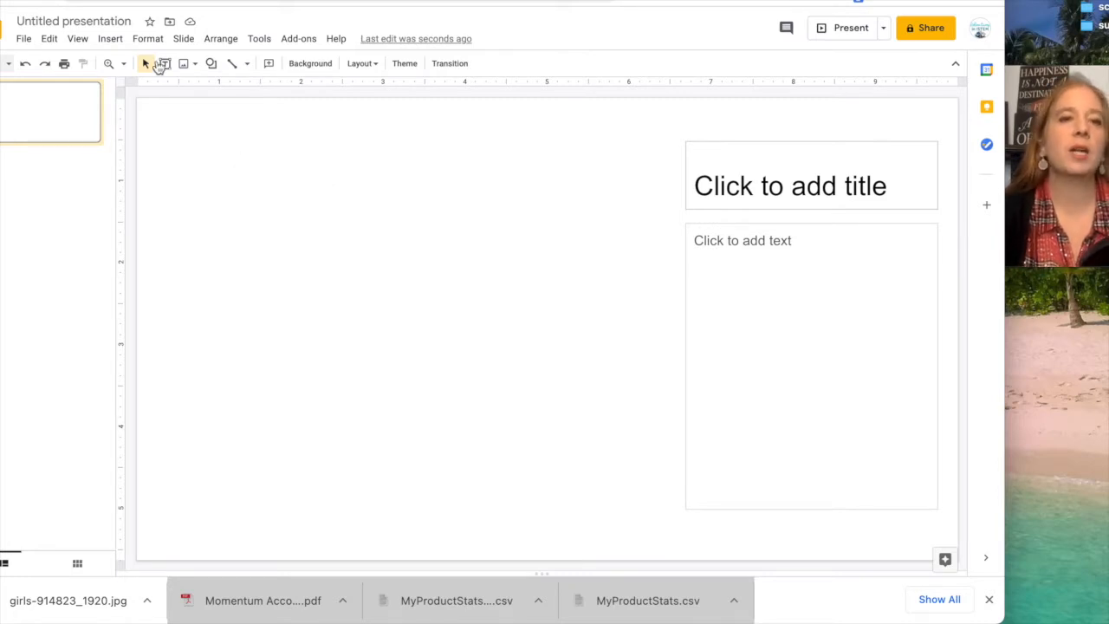
Start inserting a video, glance at the Google Drive tab, then choose By URL.
click(110, 39)
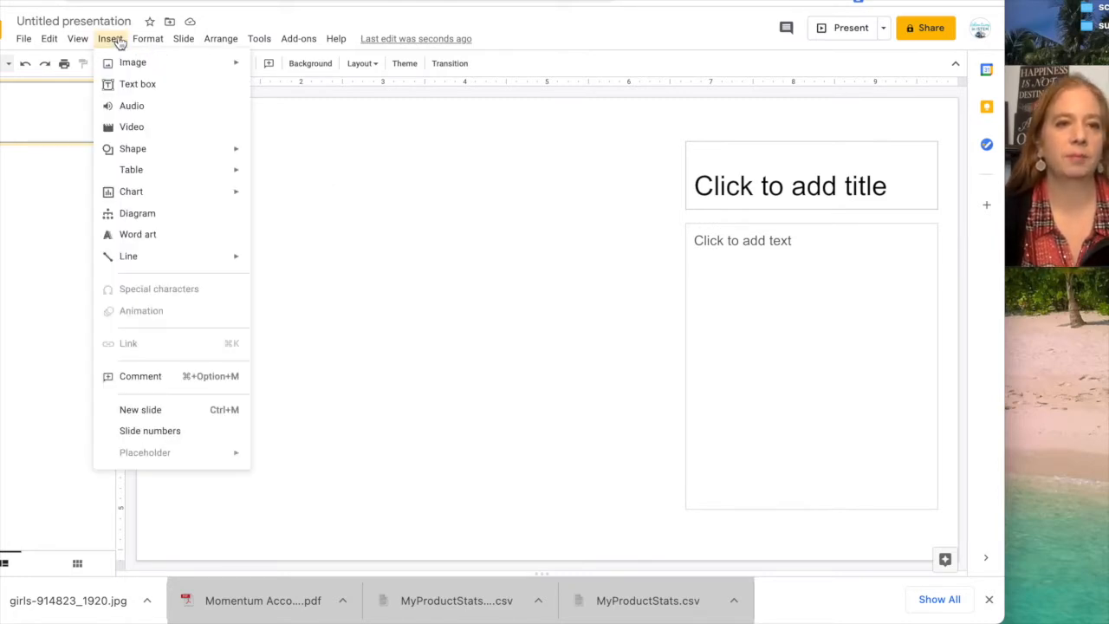
click(132, 126)
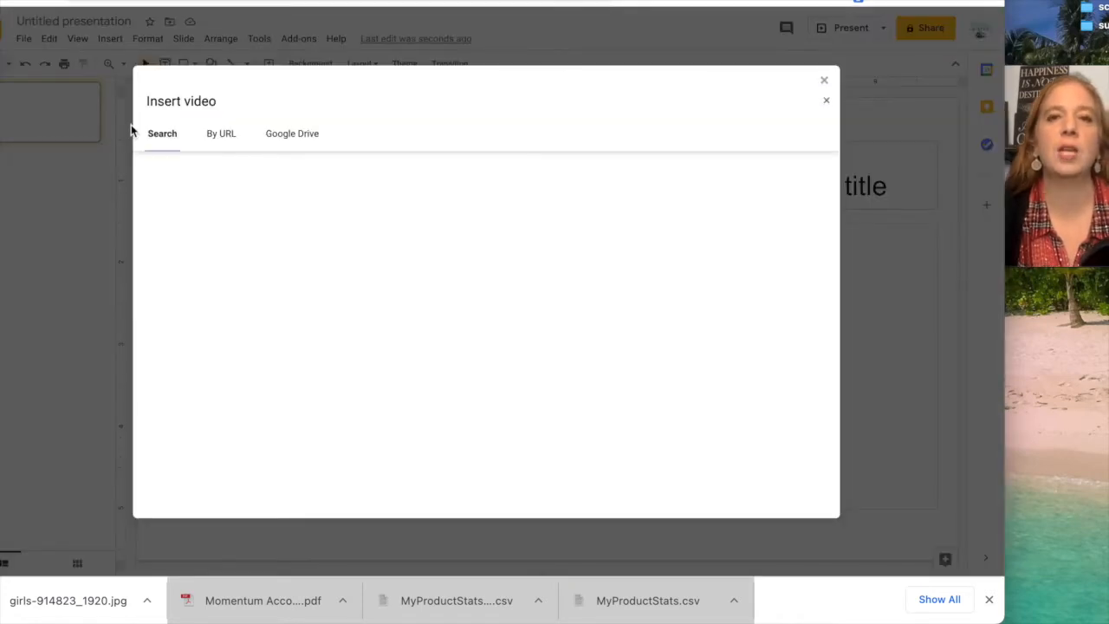
click(162, 133)
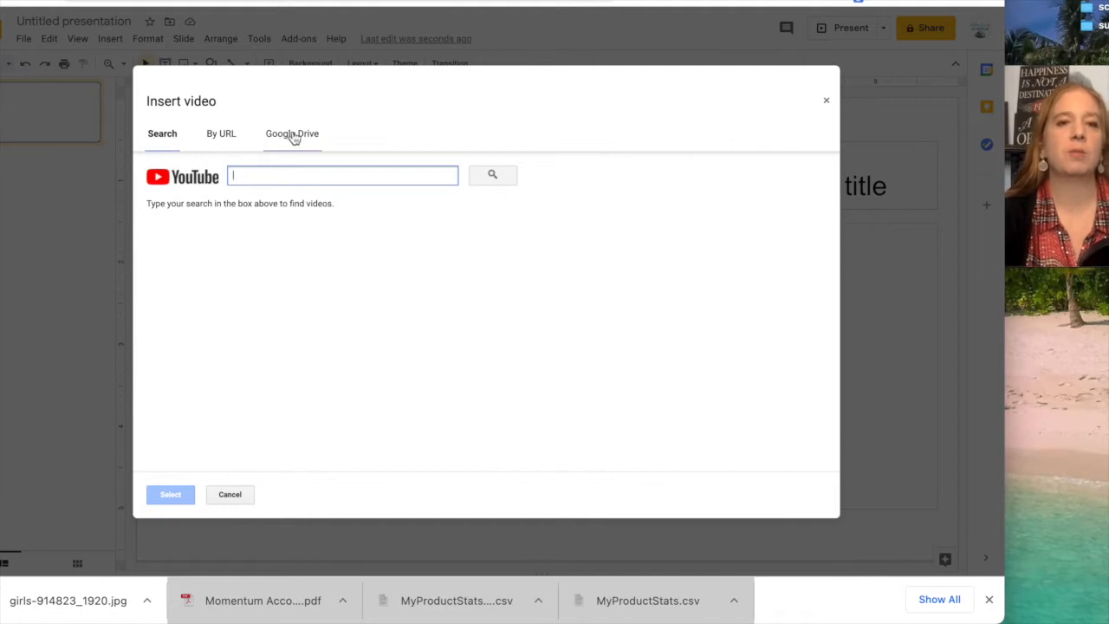
click(292, 133)
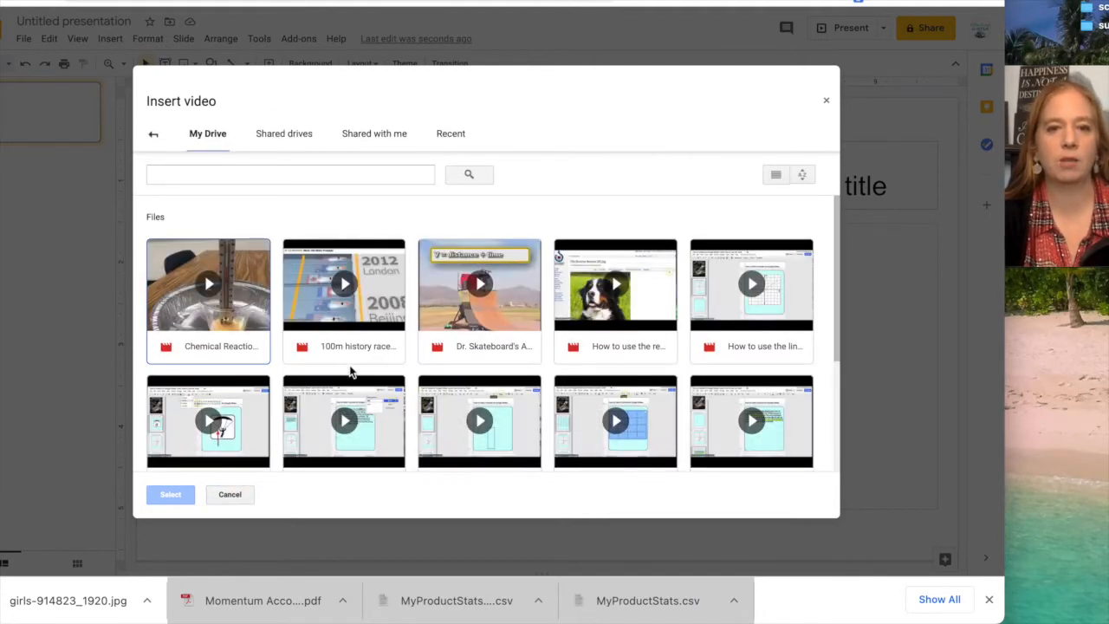
mouse_move(234, 134)
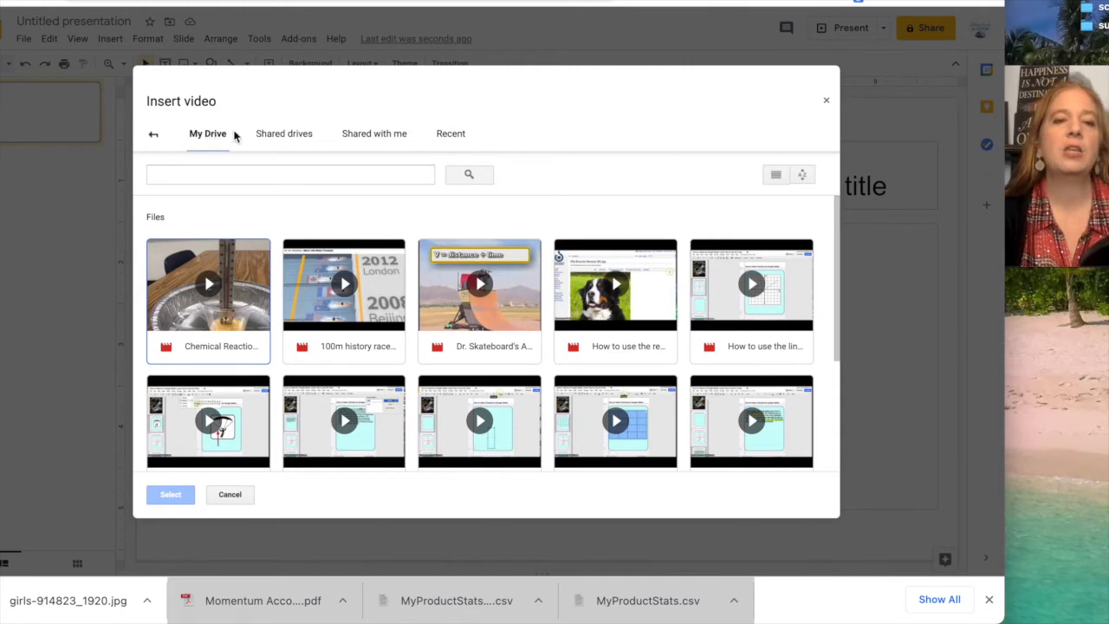
click(162, 133)
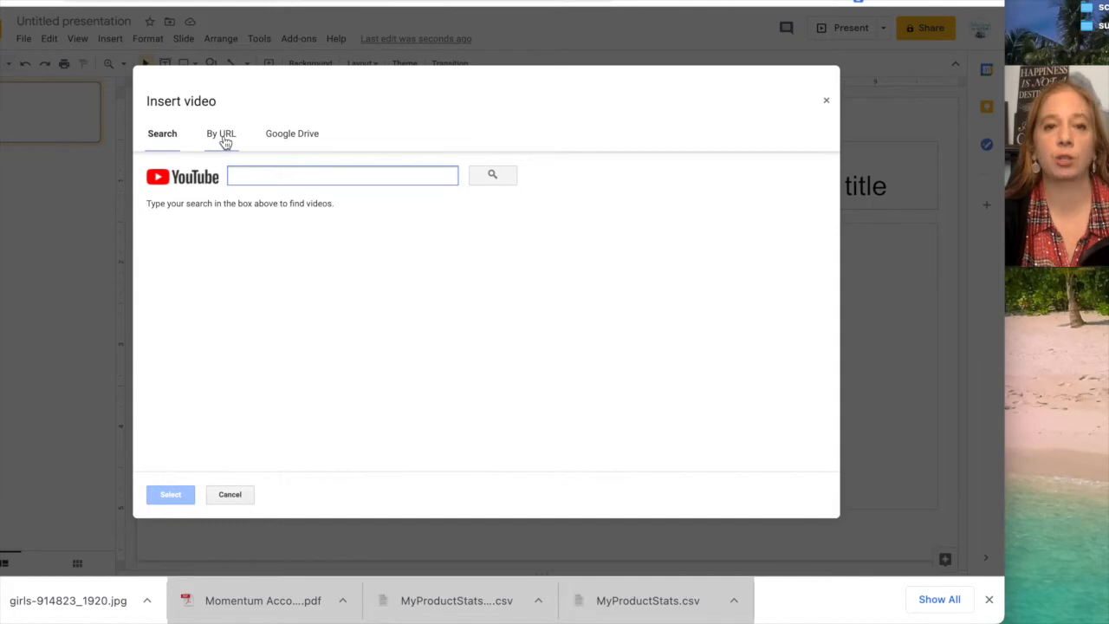
click(221, 133)
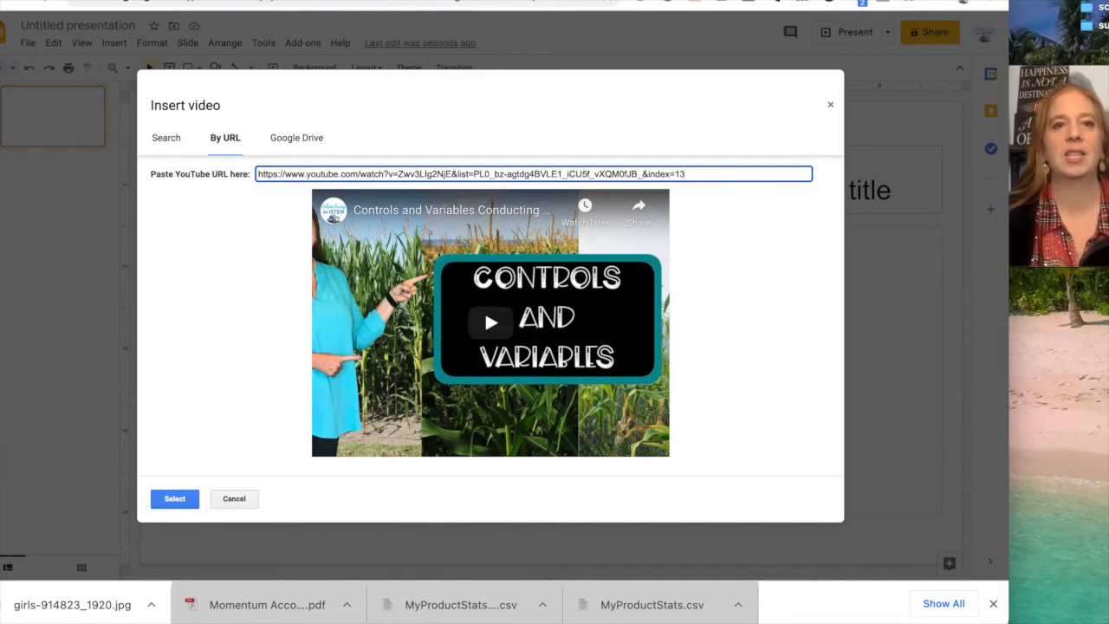
mouse_move(177, 469)
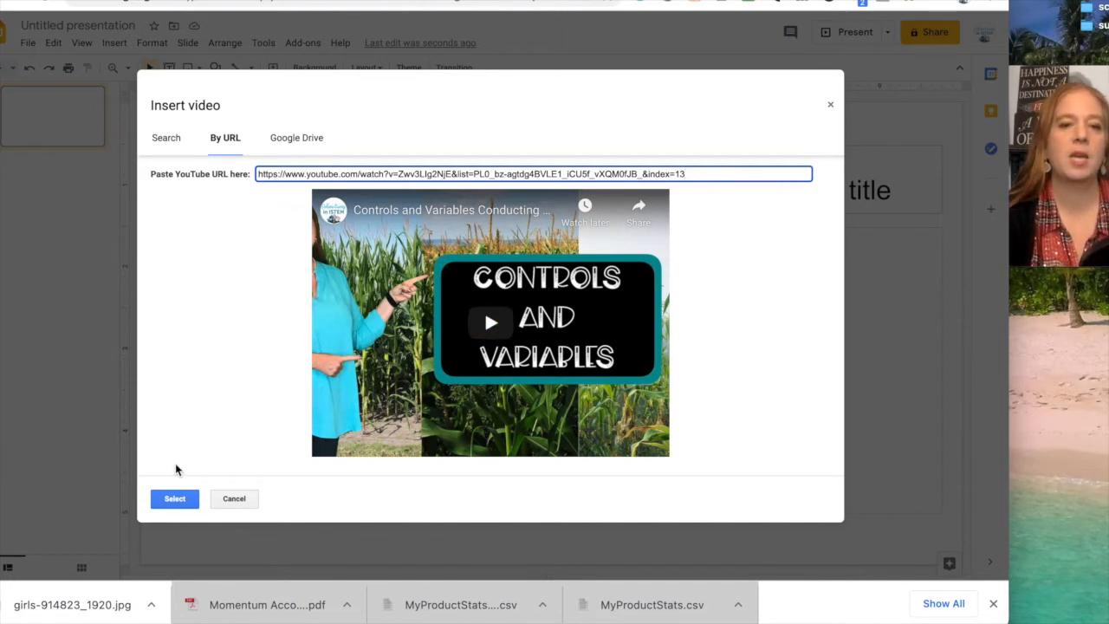
Insert the previewed Controls and Variables video onto the slide's left half.
click(174, 498)
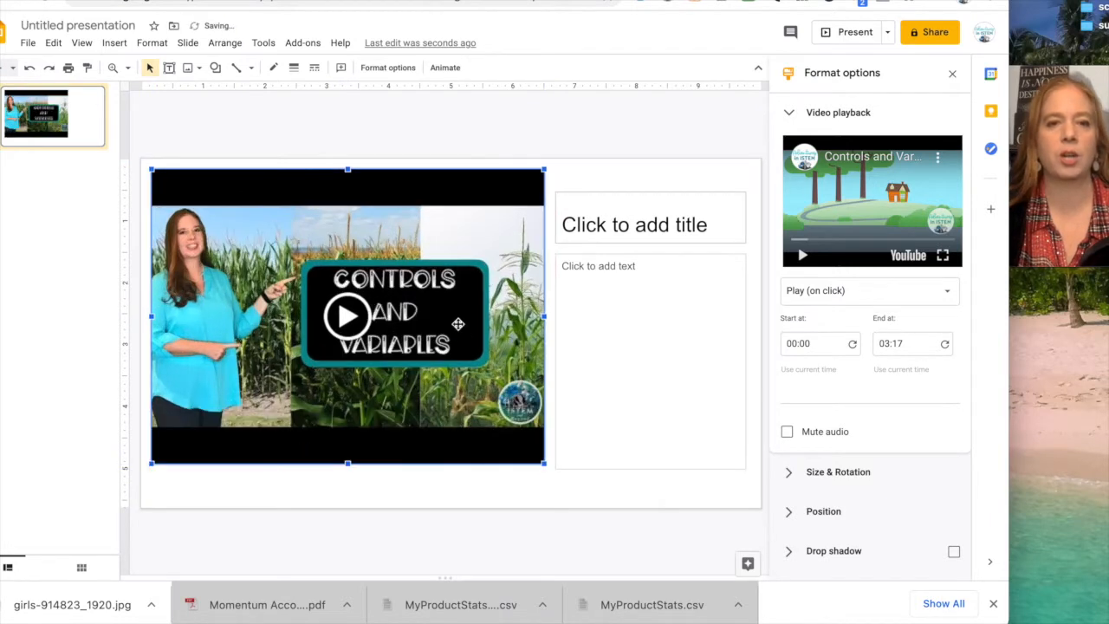
mouse_move(699, 263)
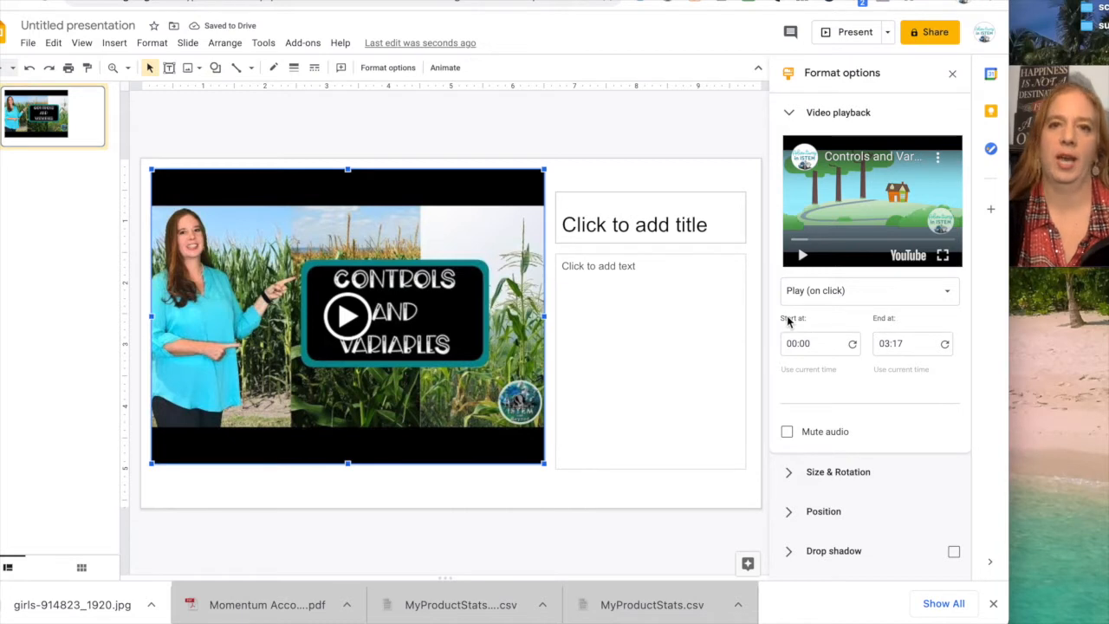
mouse_move(842, 315)
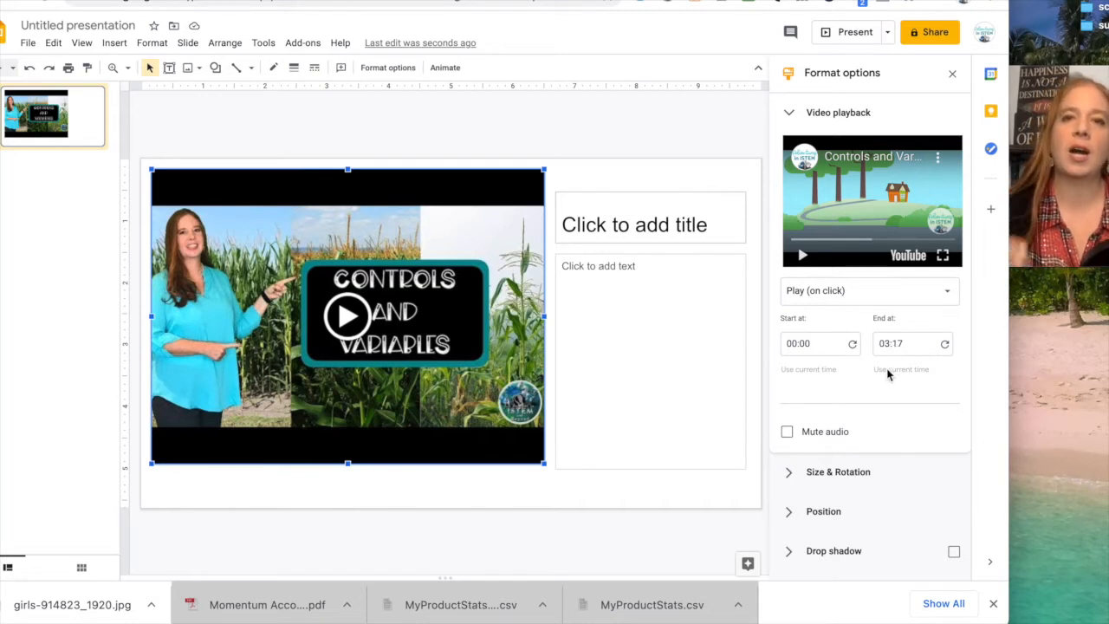
mouse_move(534, 302)
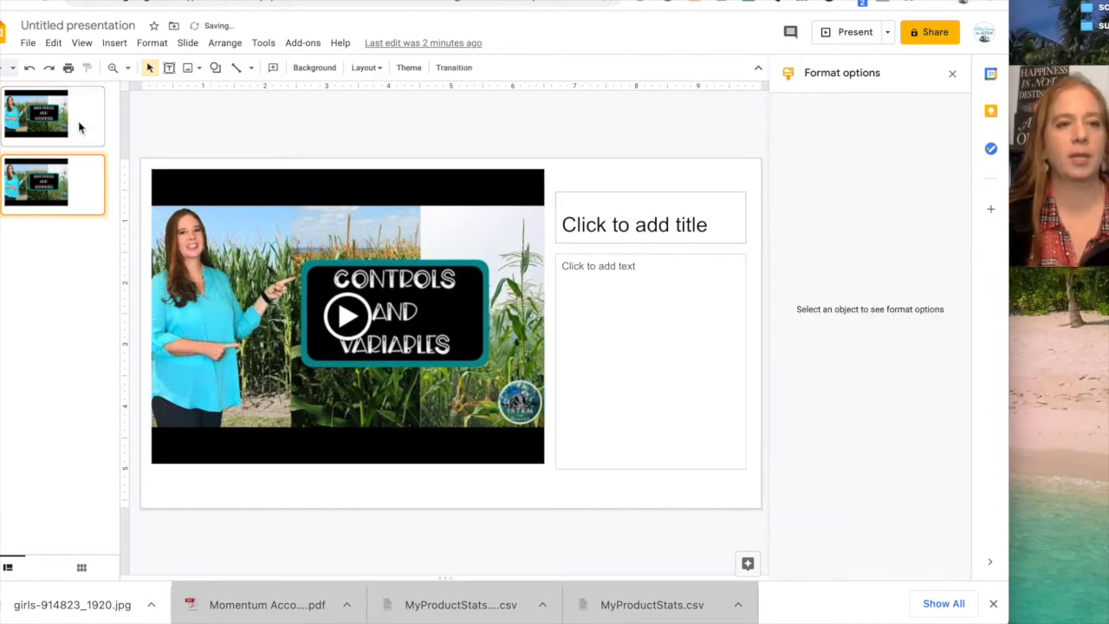
Return to the first video slide from the thumbnail list.
click(52, 117)
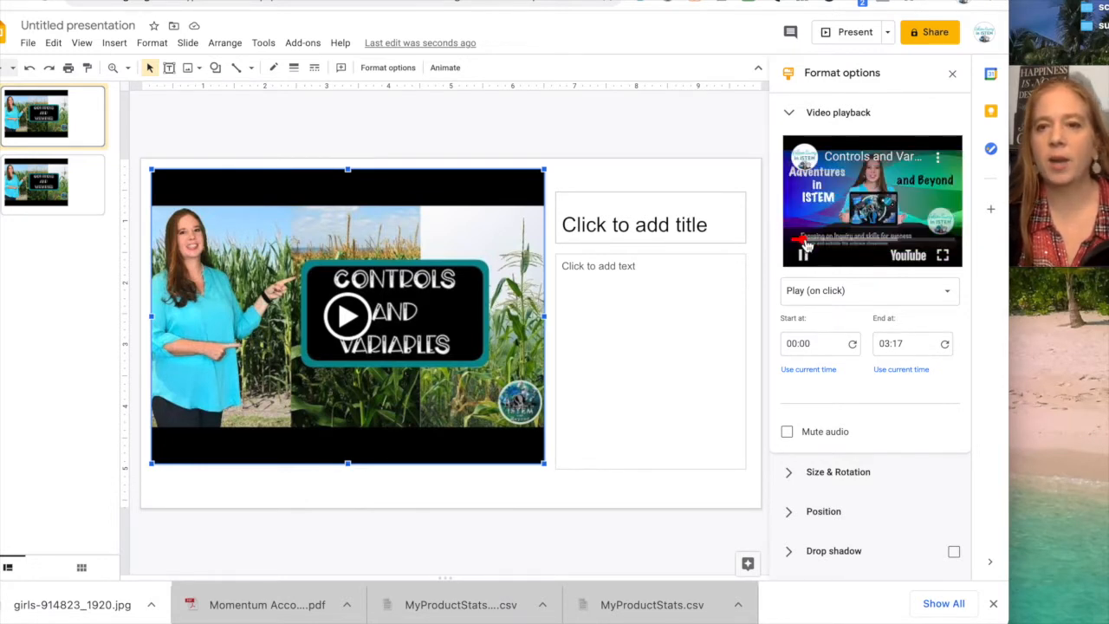
Preview the first slide's video to find clip points, then set End at 01:15.
click(804, 245)
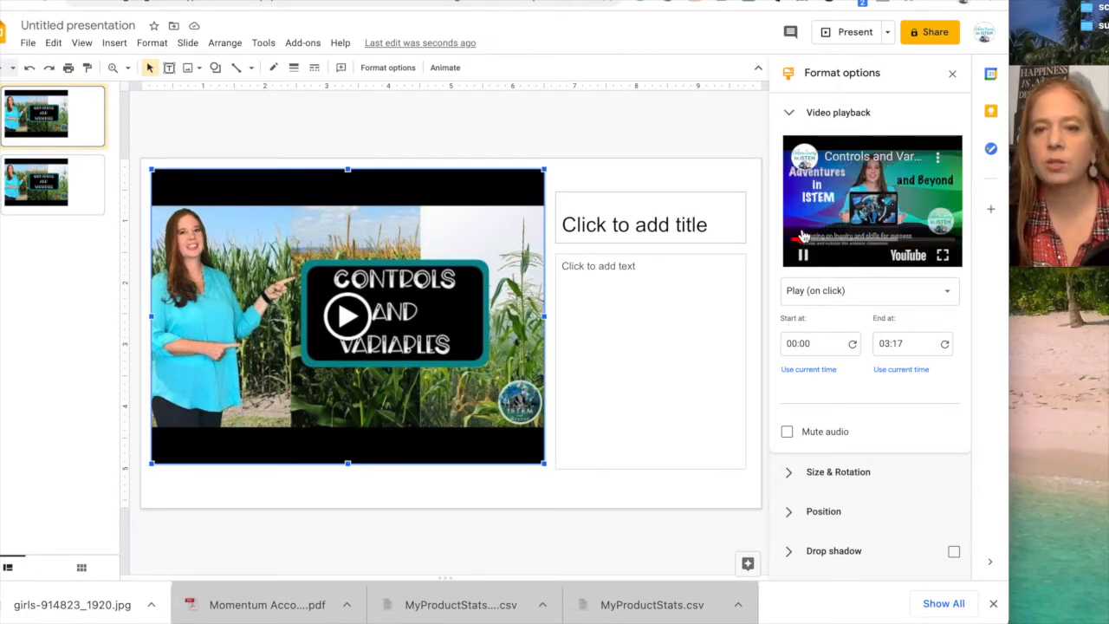
click(798, 252)
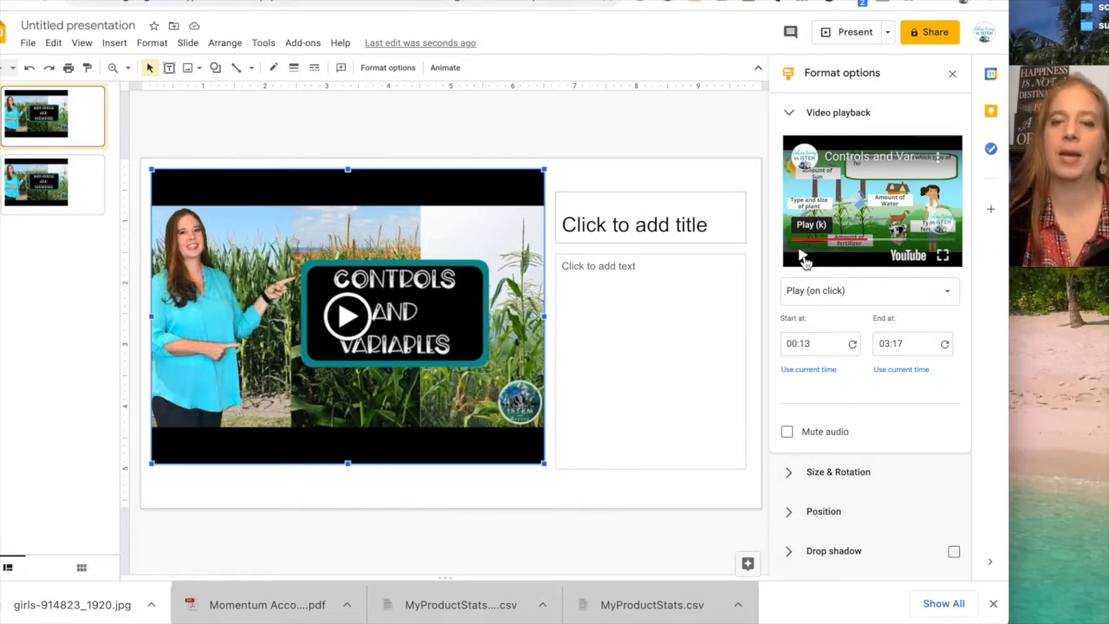
click(867, 241)
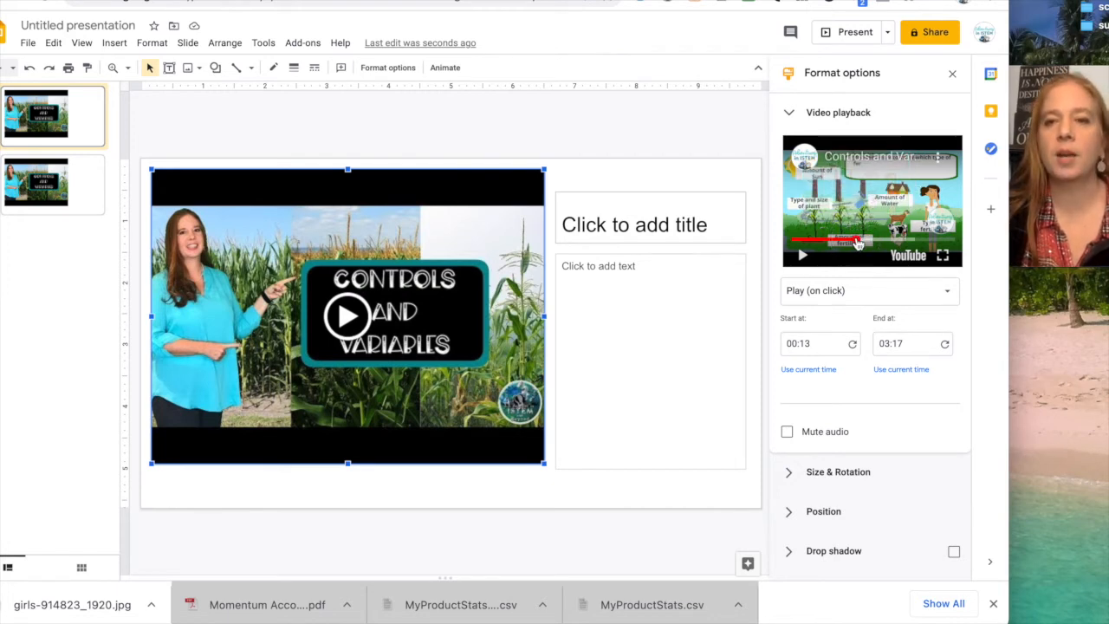
click(803, 255)
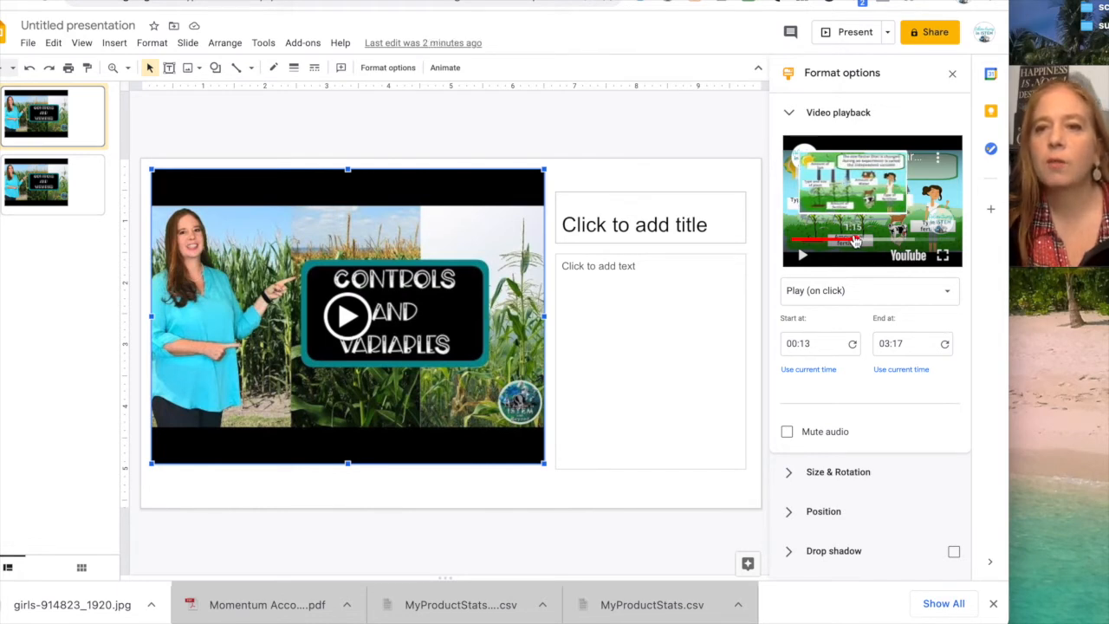
click(909, 344)
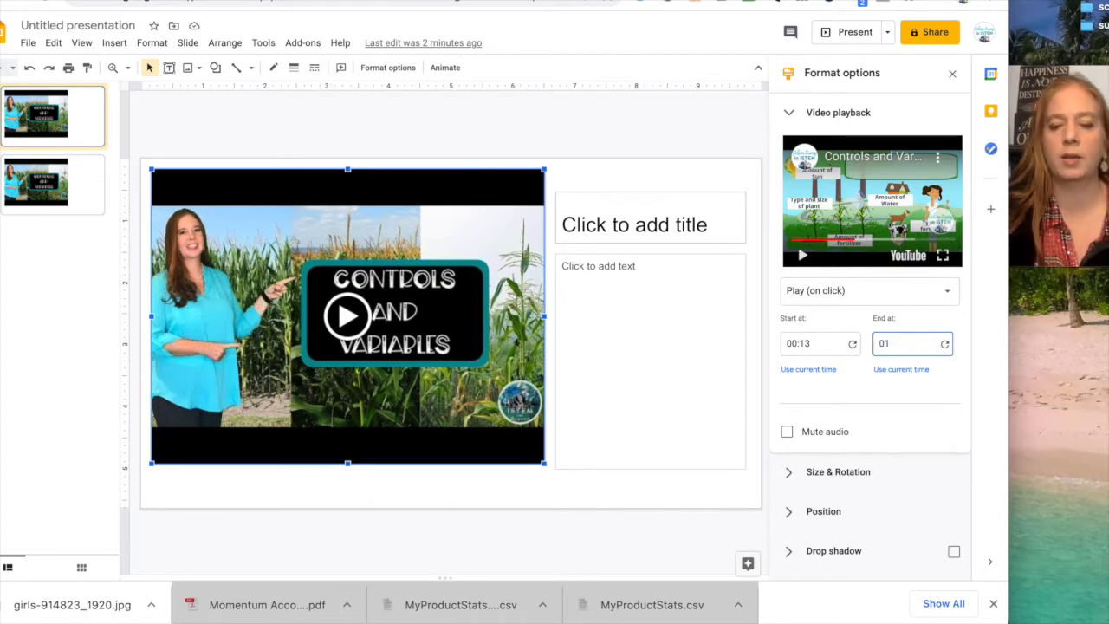
text(01:15)
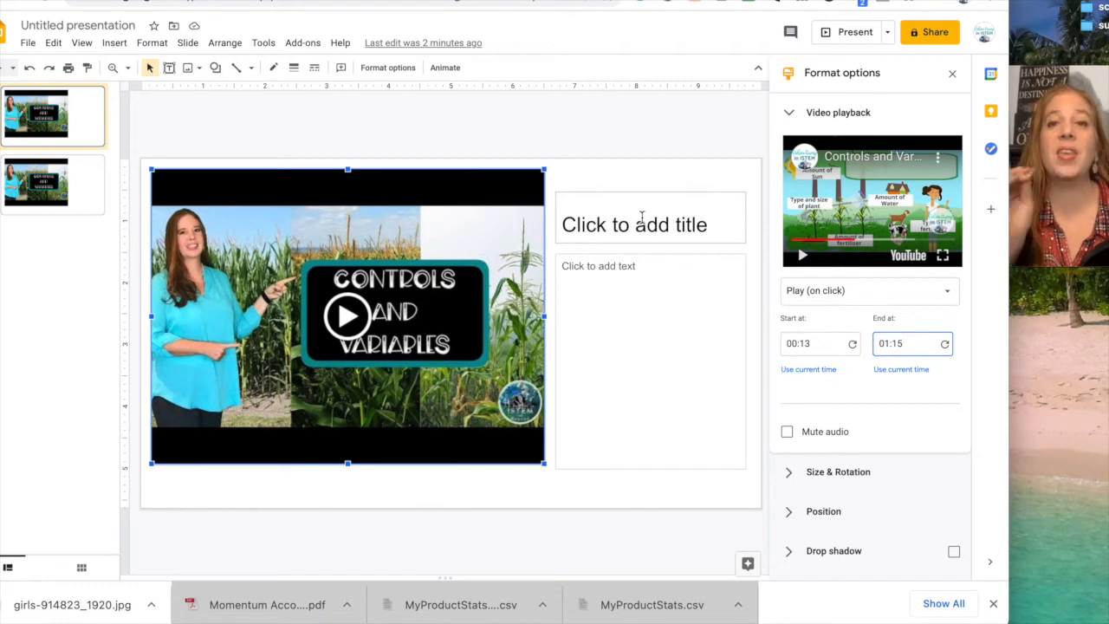
Type the title 'What is the independent variable' and begin the 'Answer here:' prompt.
click(641, 223)
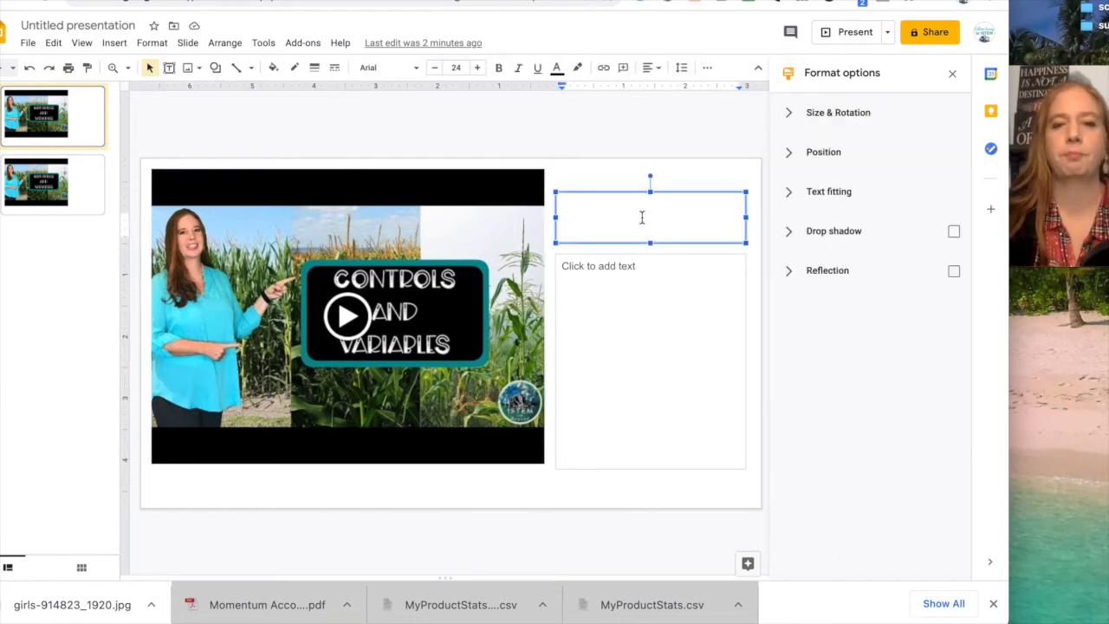
text(What)
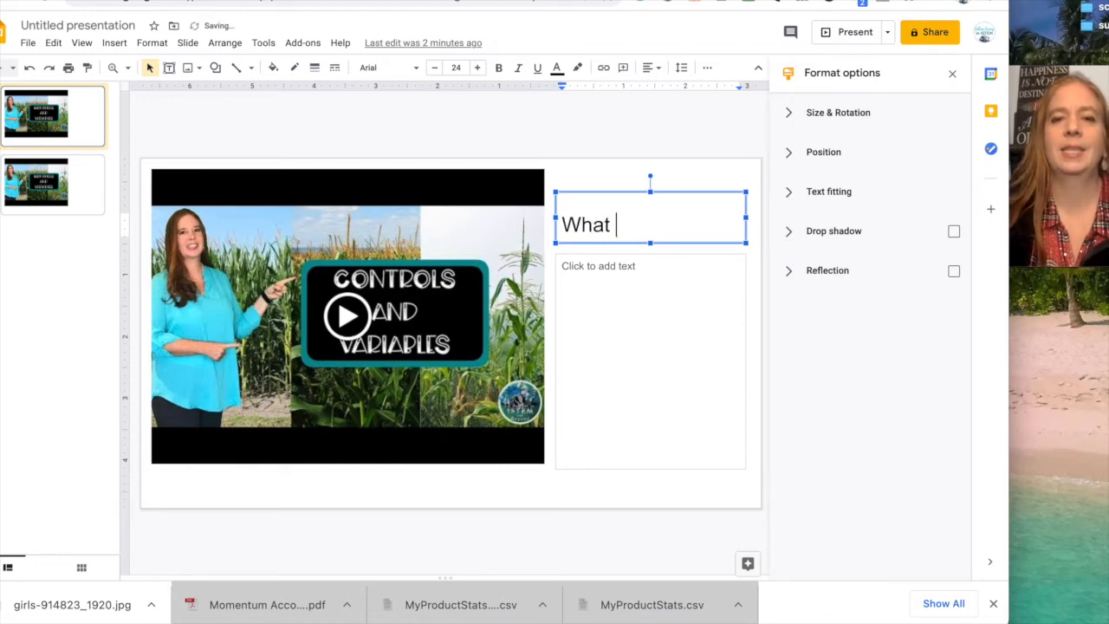
text(is the)
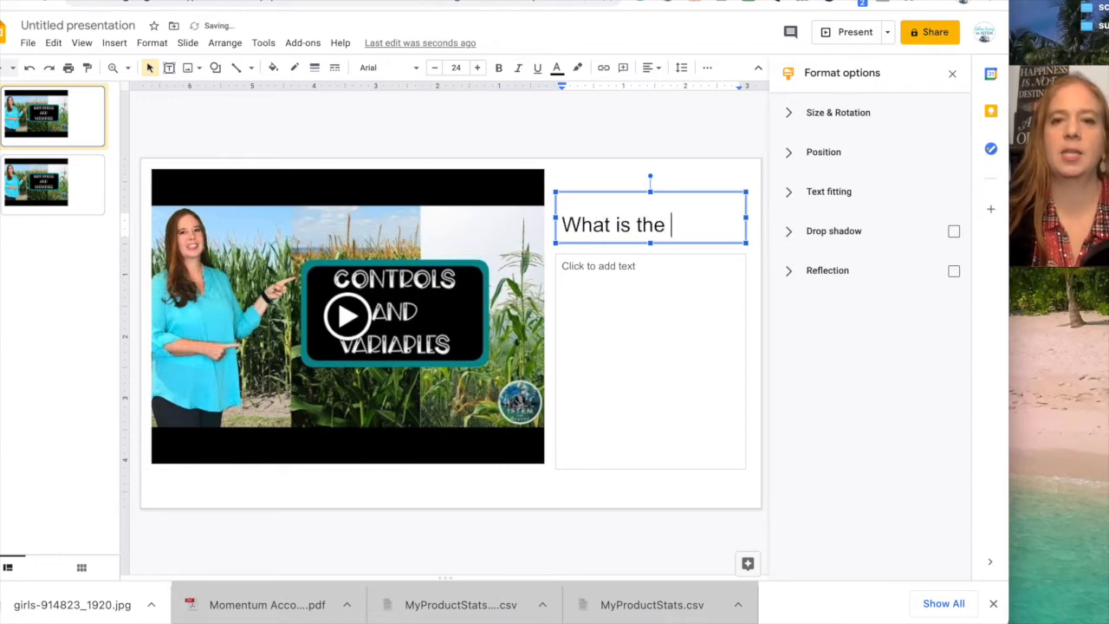
text(independent)
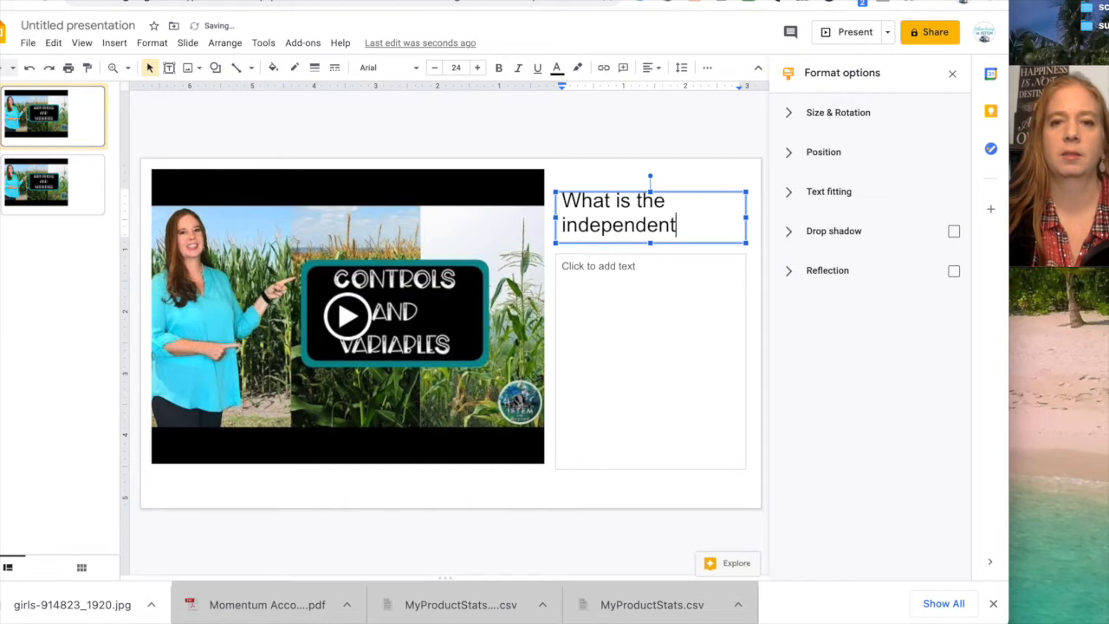
text(variable?)
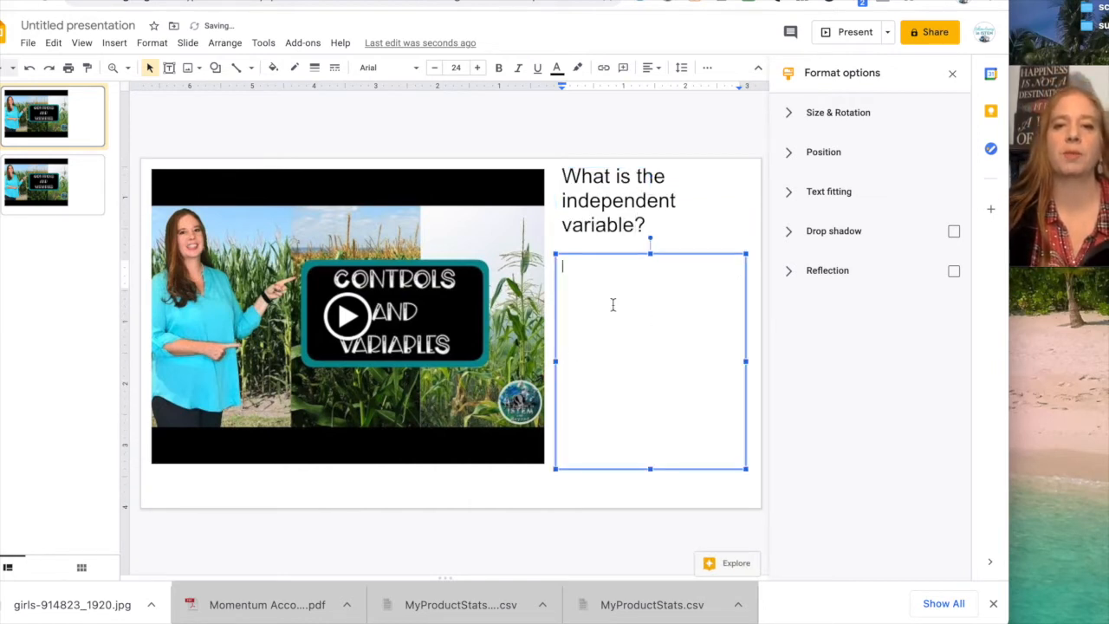
text(Answer here:)
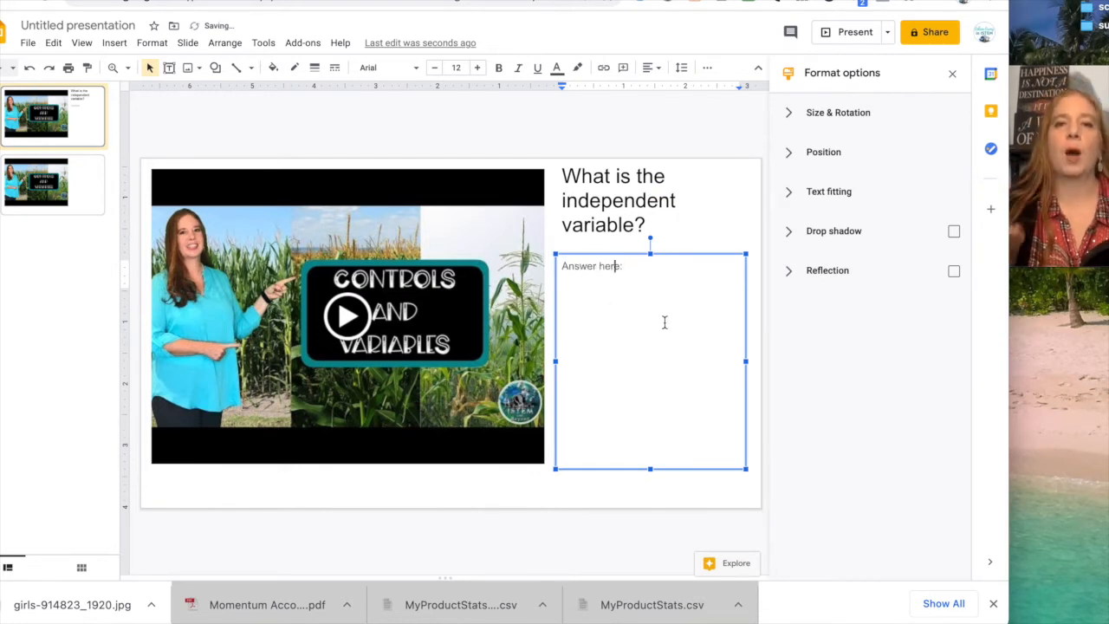
mouse_move(185, 149)
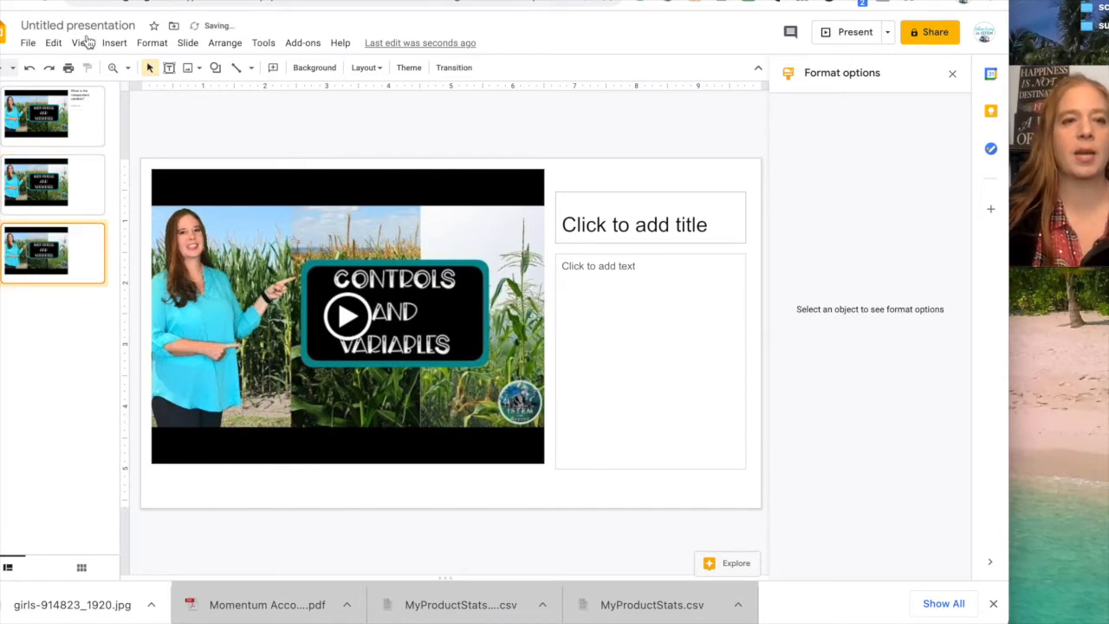
Visit the second slide, return to the first, and select its video.
click(48, 182)
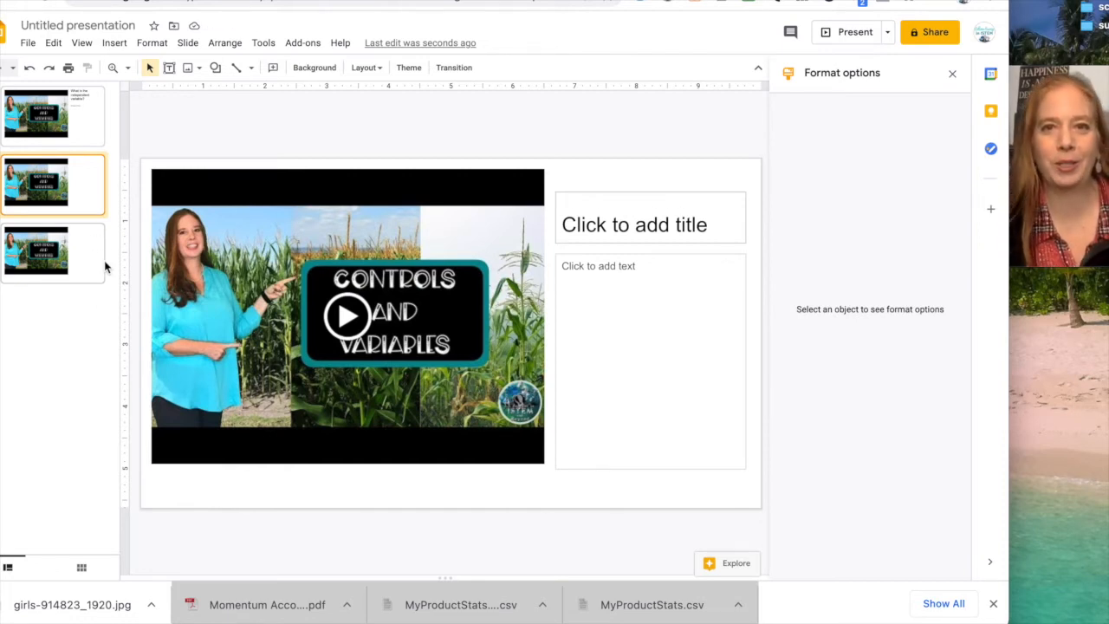
click(52, 115)
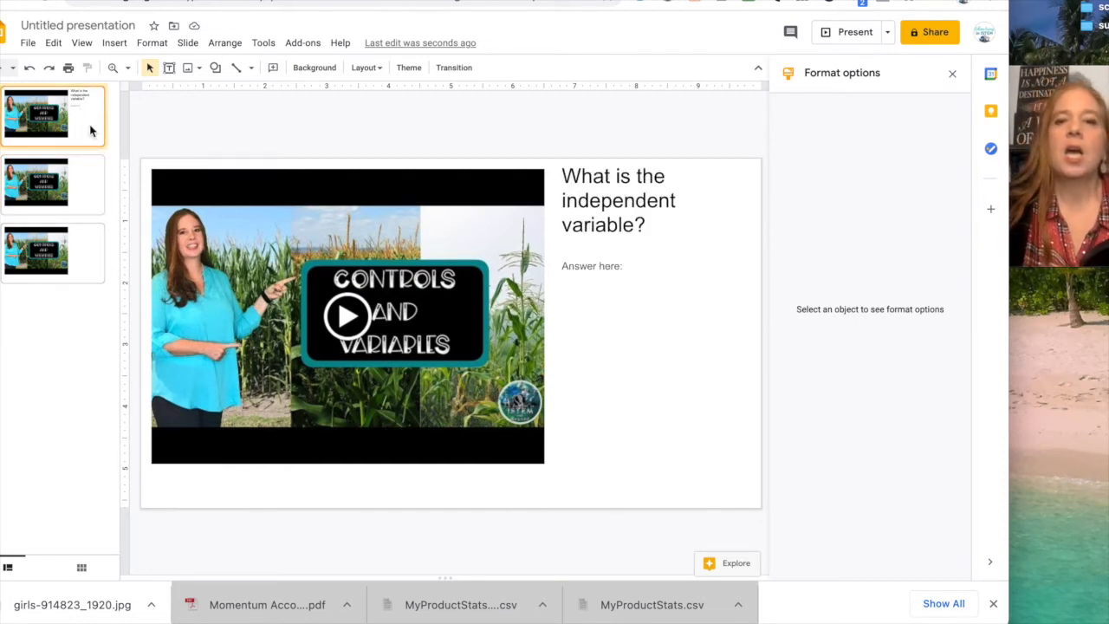
click(343, 316)
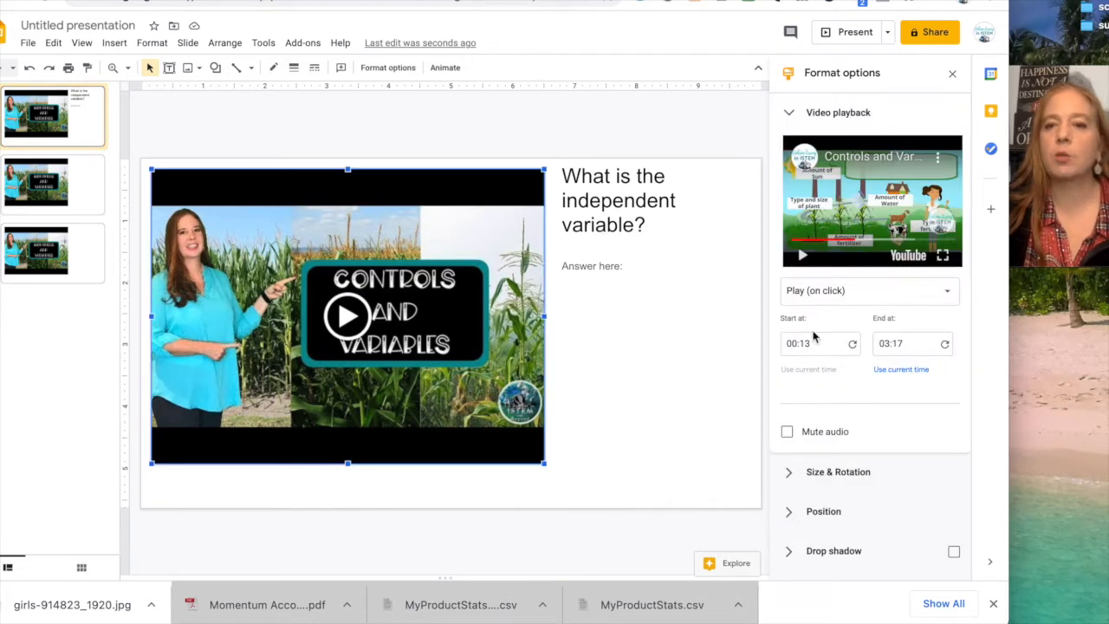
Play the first slide's trimmed video preview, starting from 0:13.
click(906, 344)
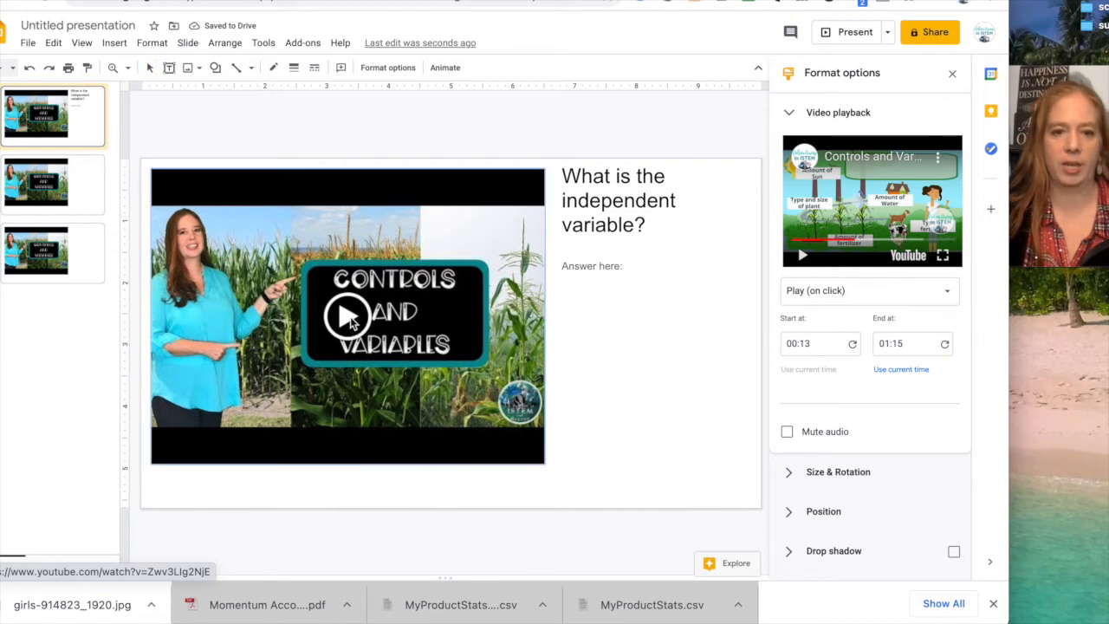
click(348, 314)
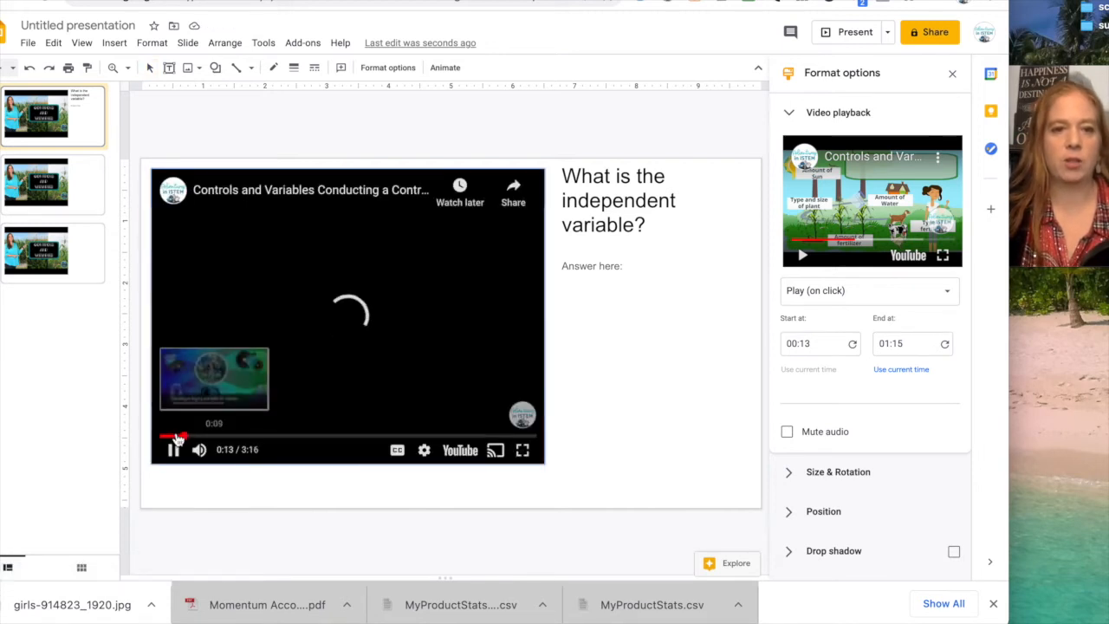
Pause the preview and change the video's End at time to 01:16.
click(173, 450)
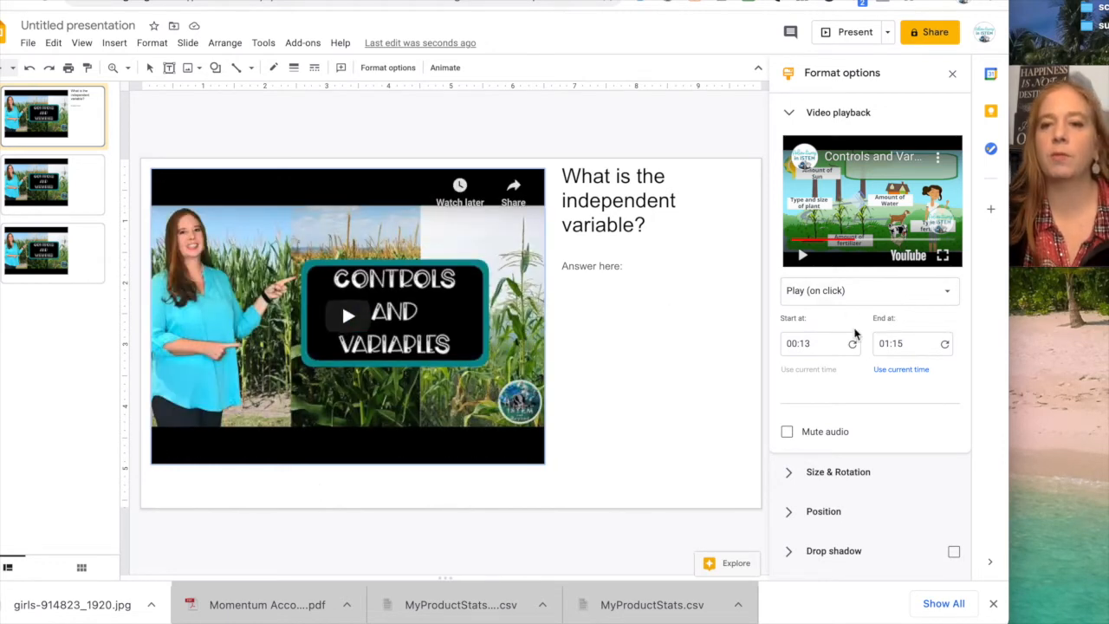
click(906, 343)
text(6)
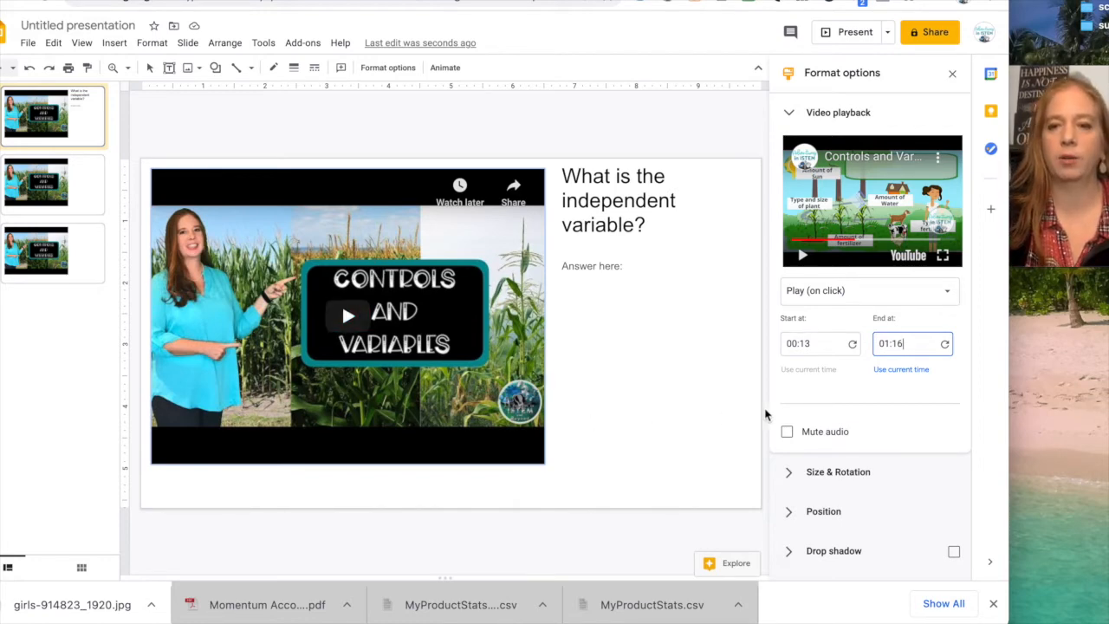
click(347, 313)
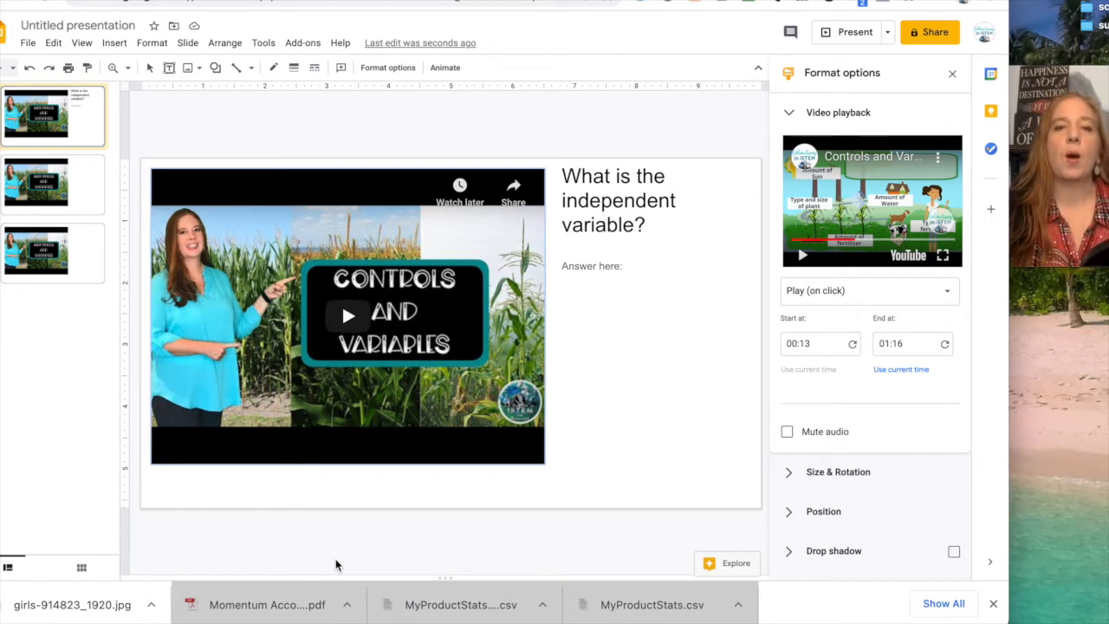
mouse_move(508, 231)
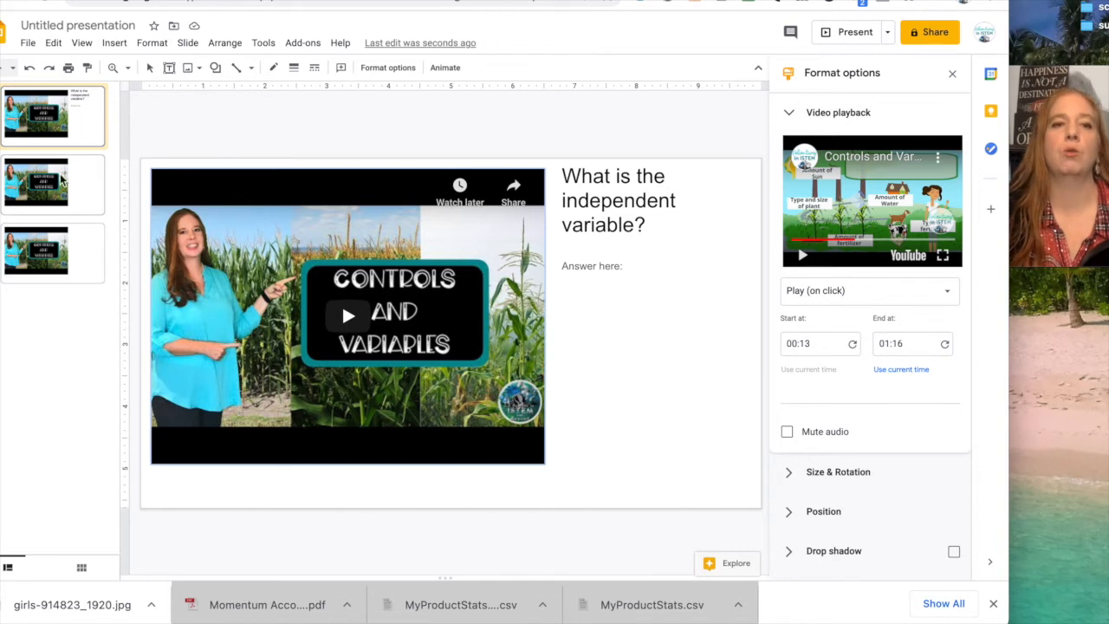
Switch to slide 2 and start editing its video's Start at time to 01:...
click(51, 183)
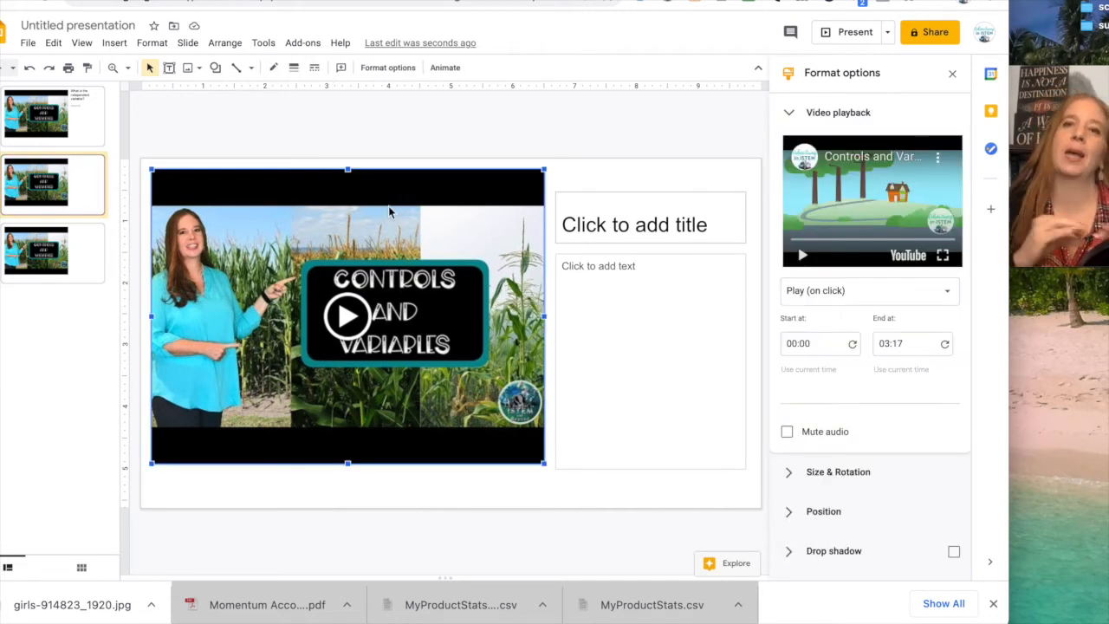
click(808, 344)
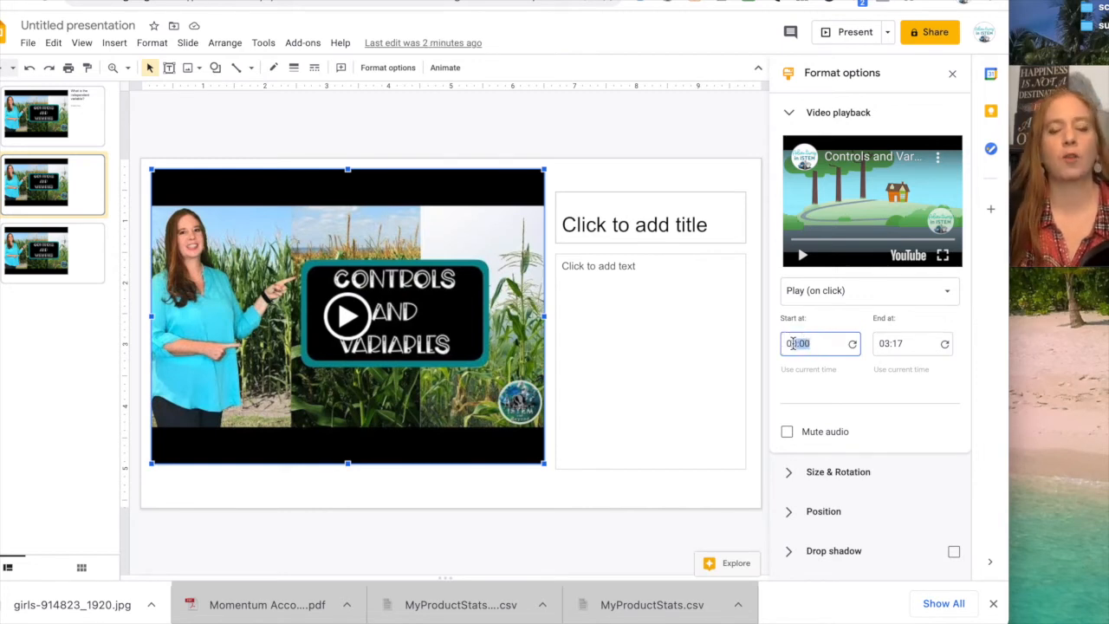
text(01:)
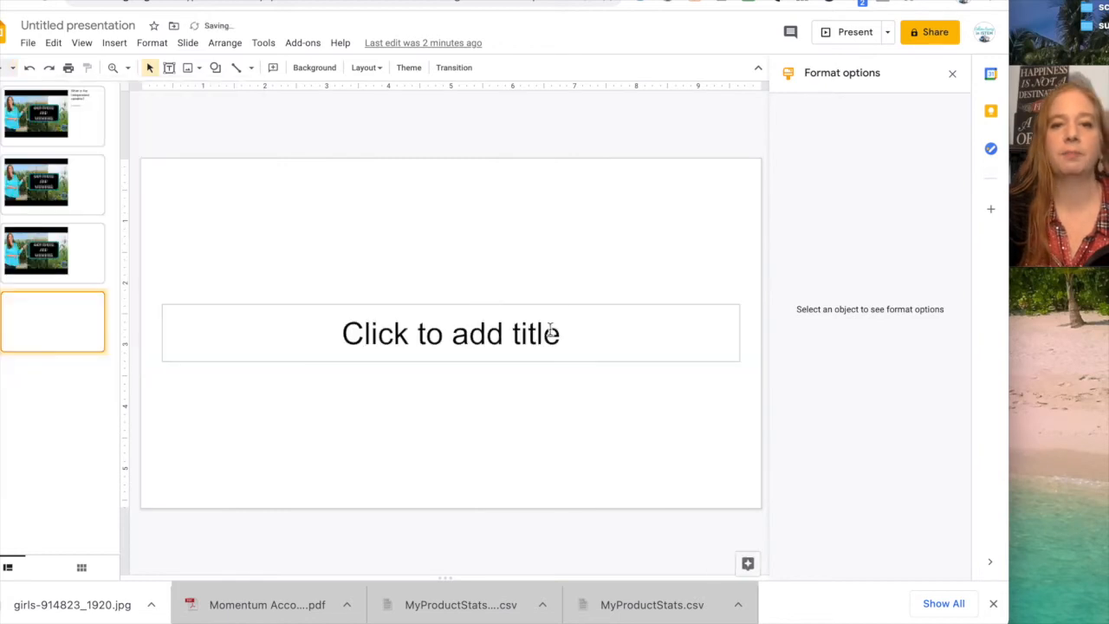
Type 'Check your understanding' as the last slide's title.
text(C)
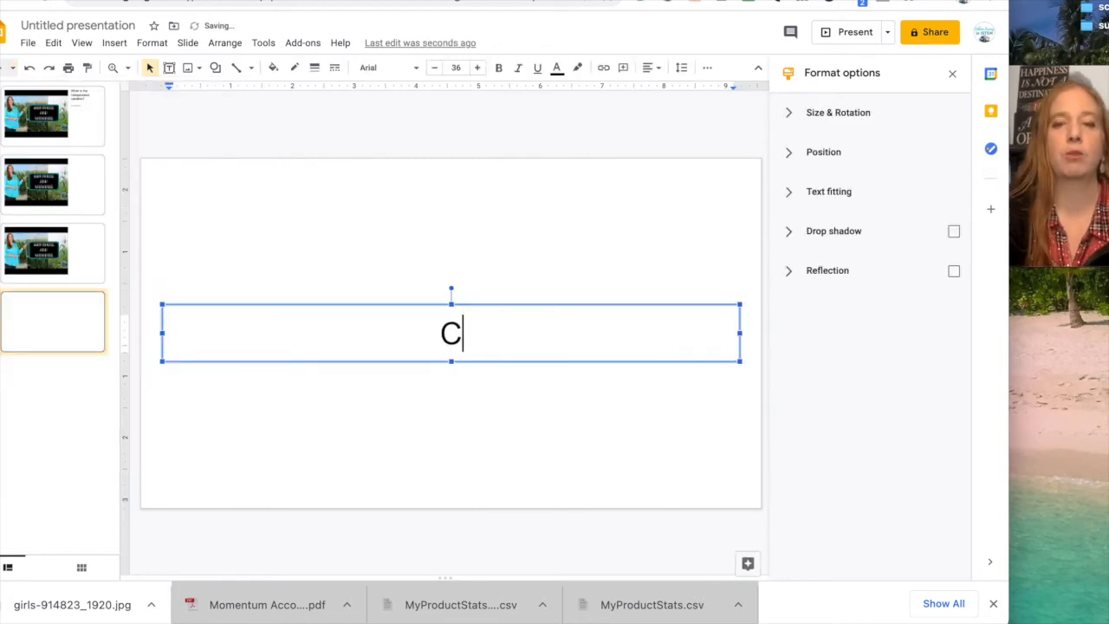
text(hc)
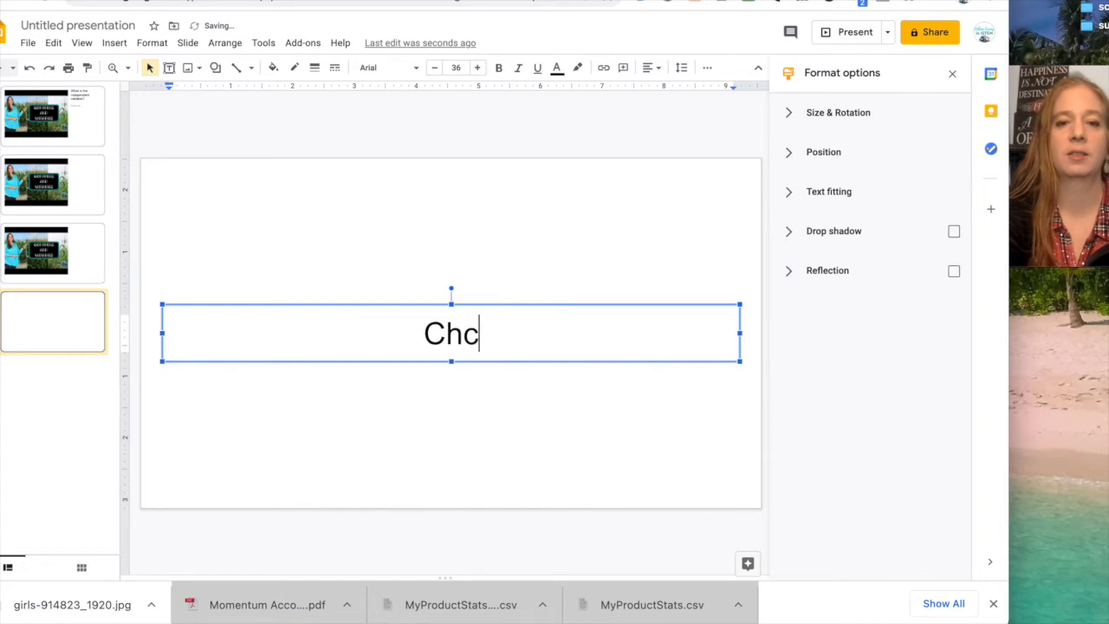
text(Check your un)
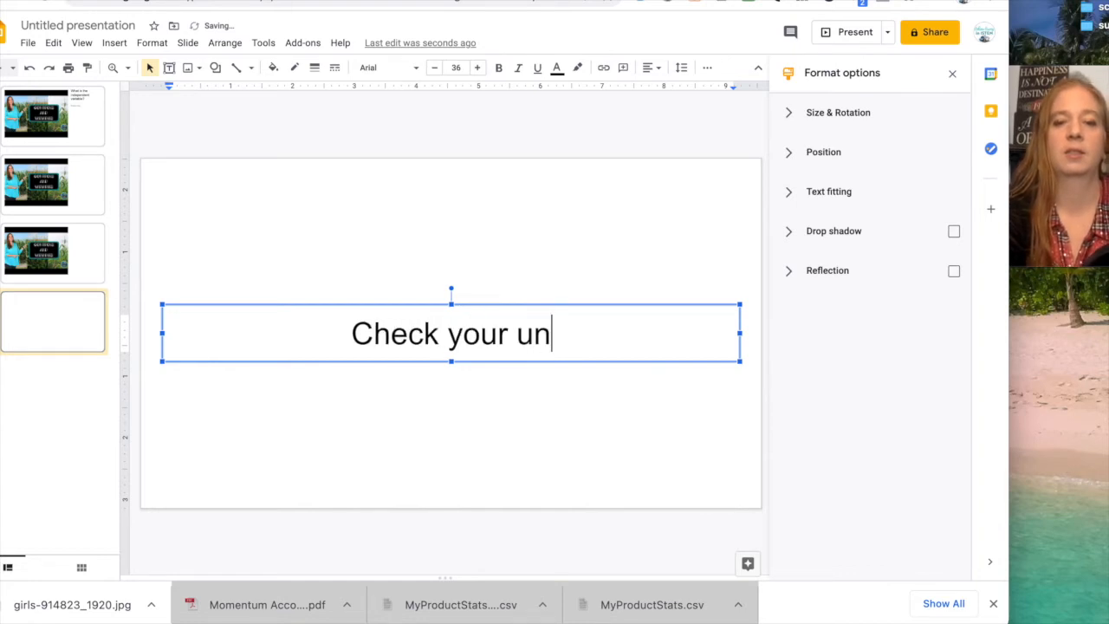
text(derstan)
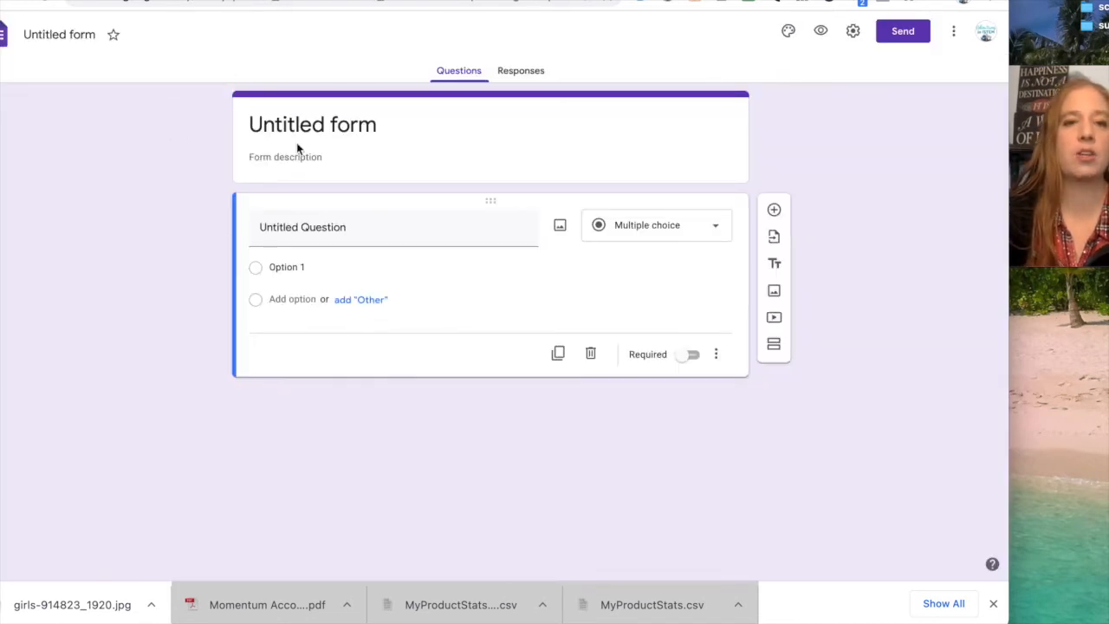
Title the form 'controls and variables video check'.
text(CO)
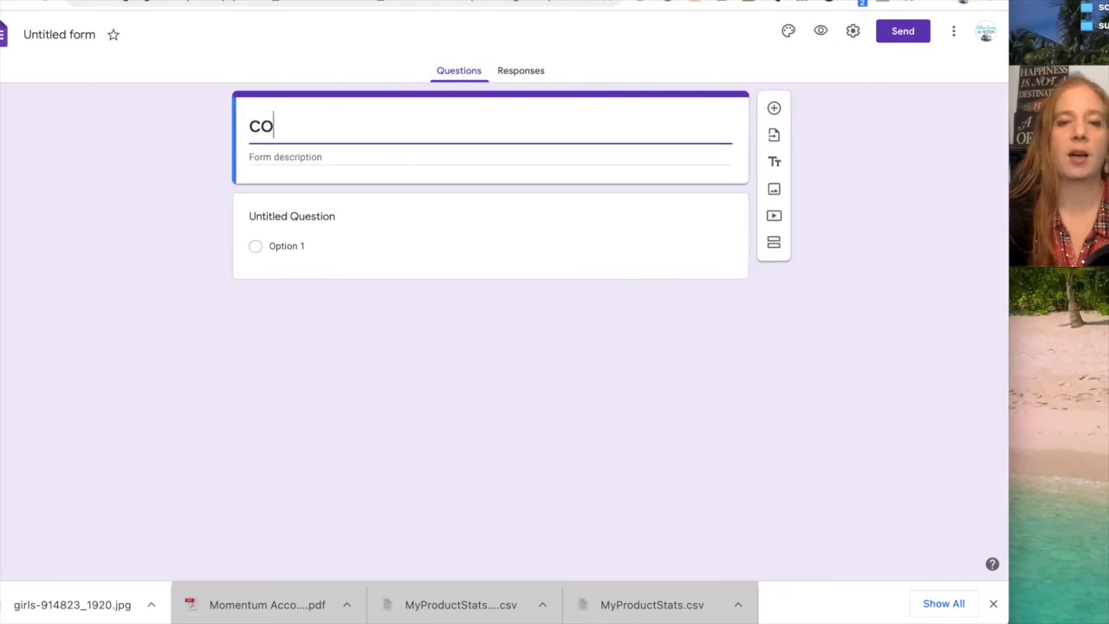
text(controls and)
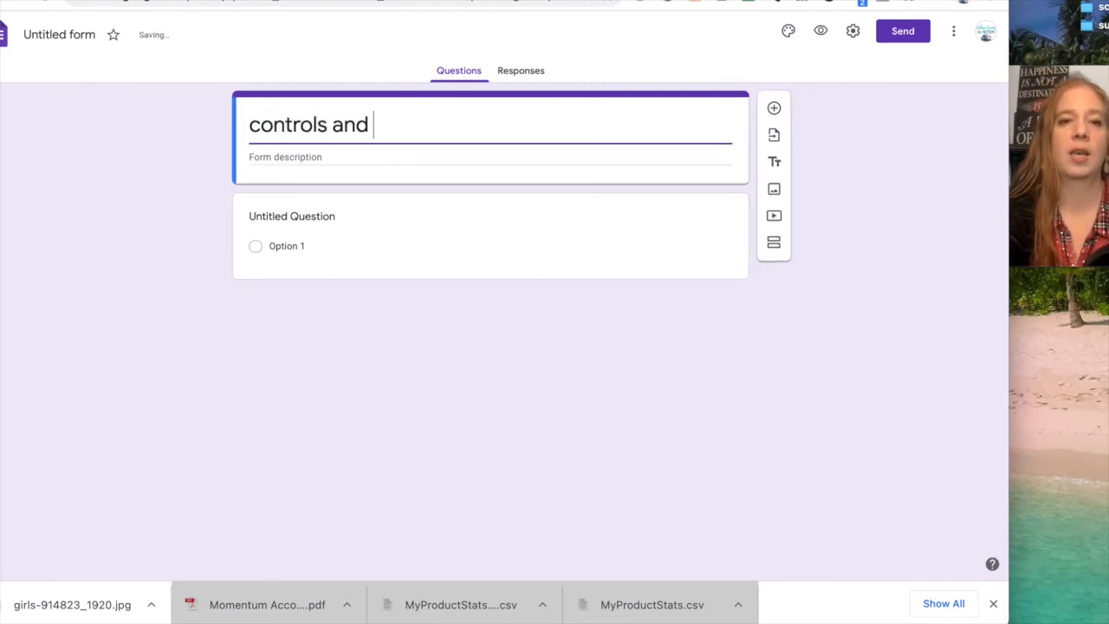
text(variables)
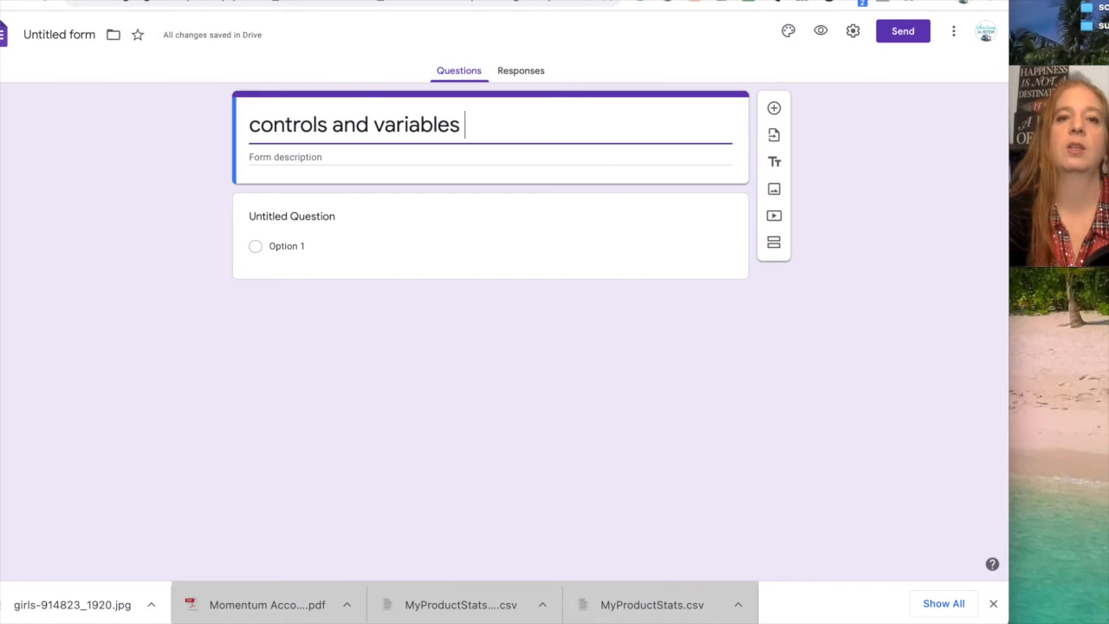
text(video check)
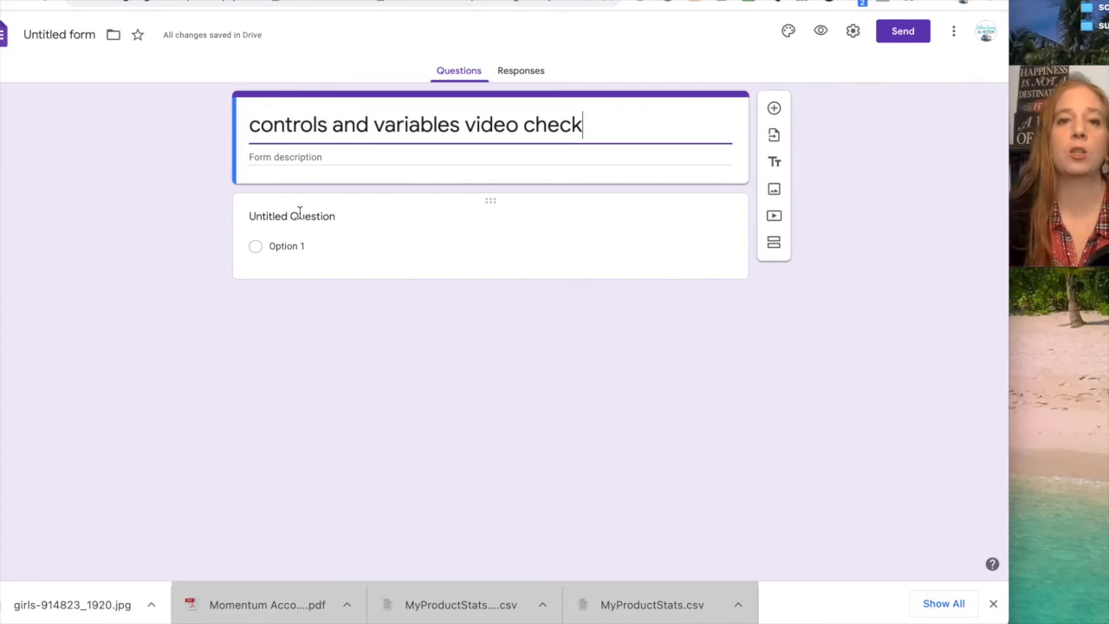
Enable 'Make this a quiz' in Settings, keeping missed questions, correct answers and points visible.
click(849, 30)
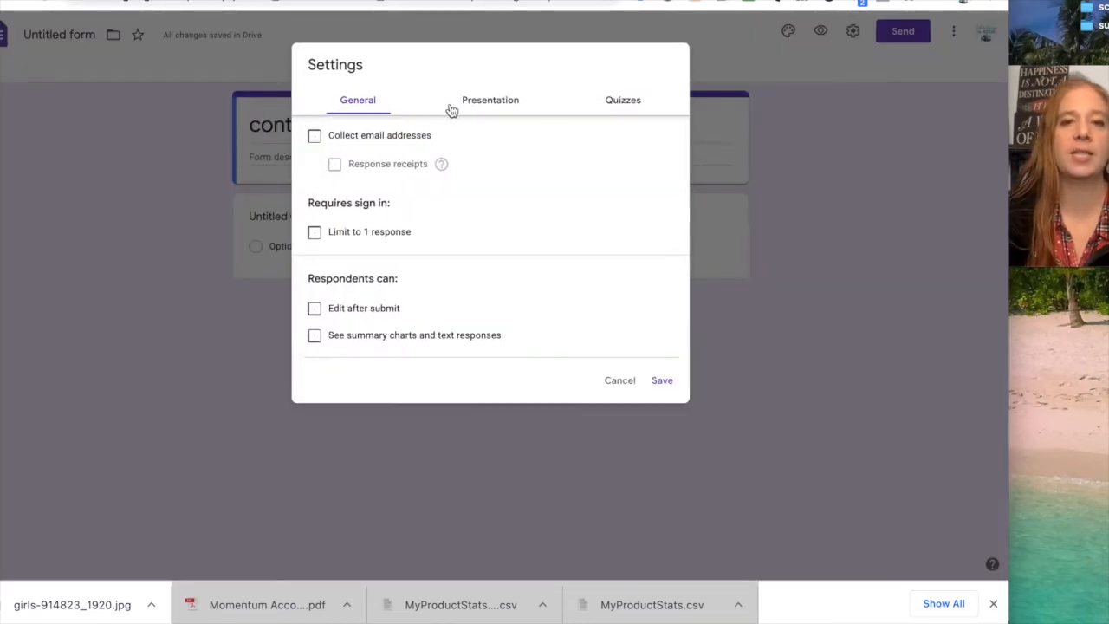
click(622, 99)
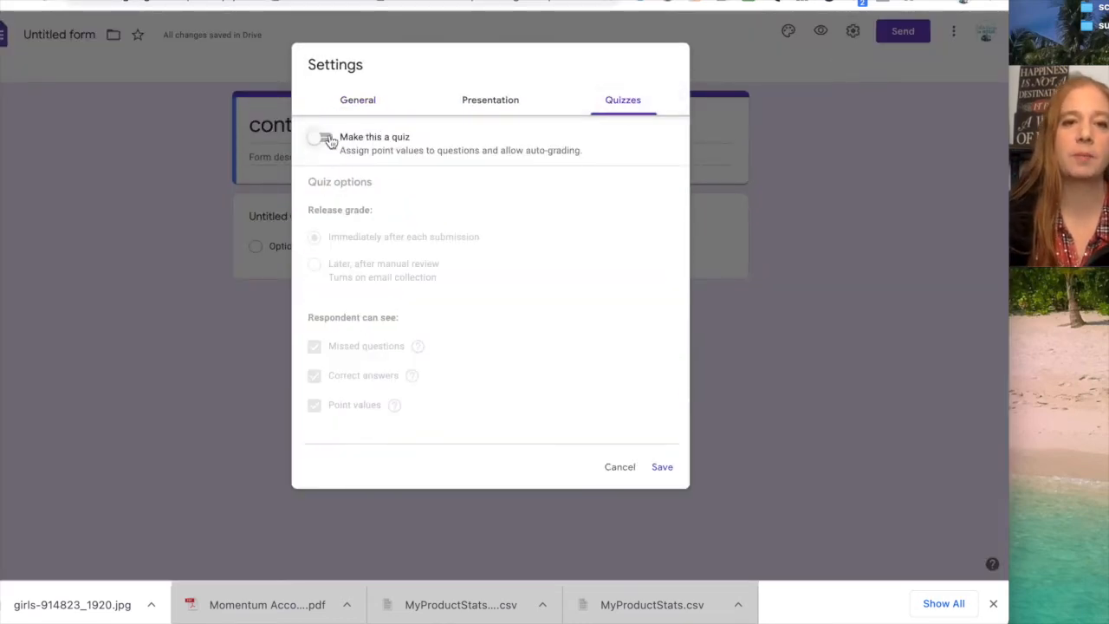
click(321, 137)
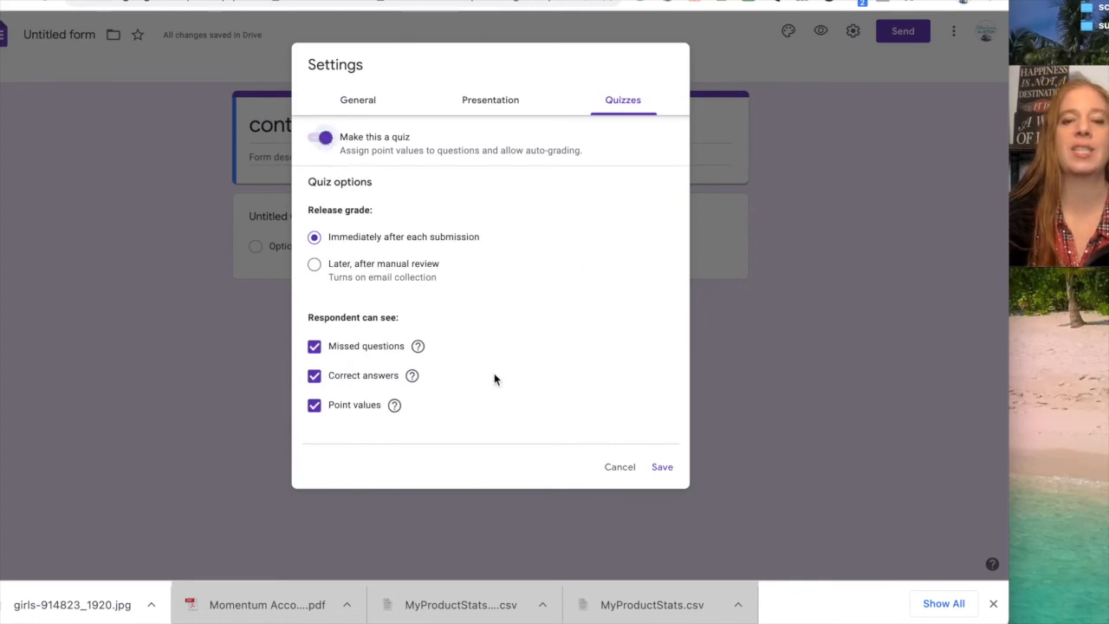
click(315, 376)
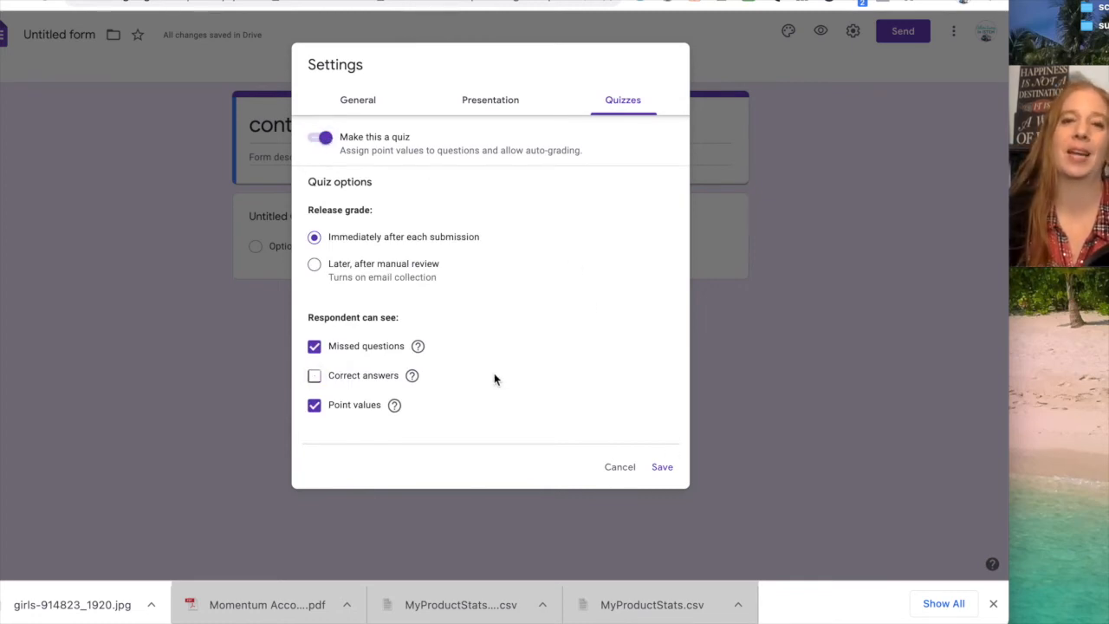
mouse_move(348, 346)
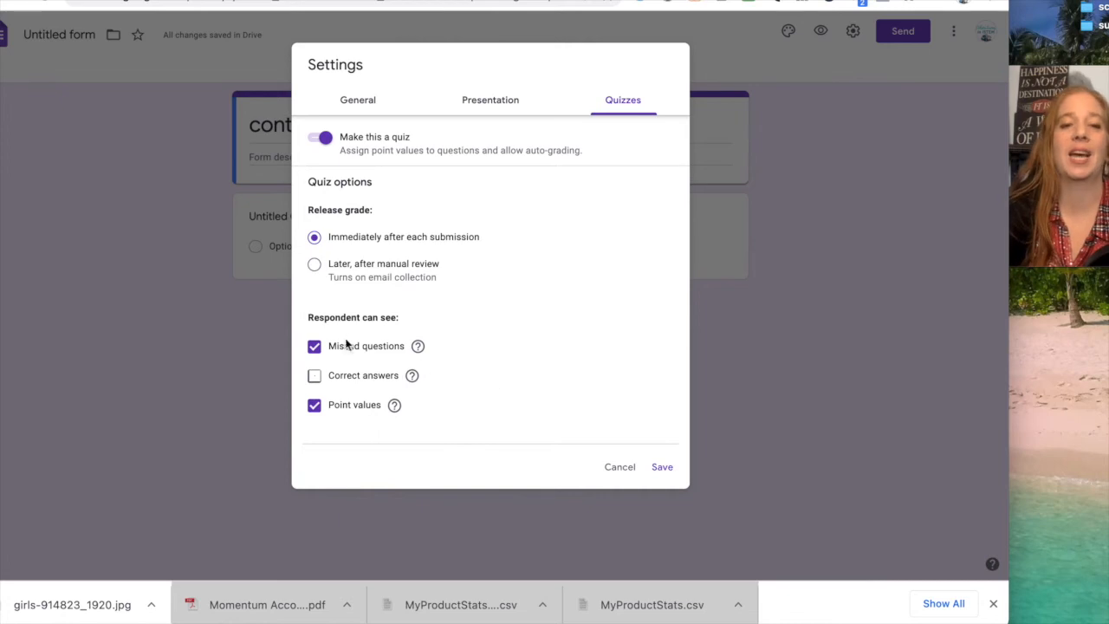
click(314, 375)
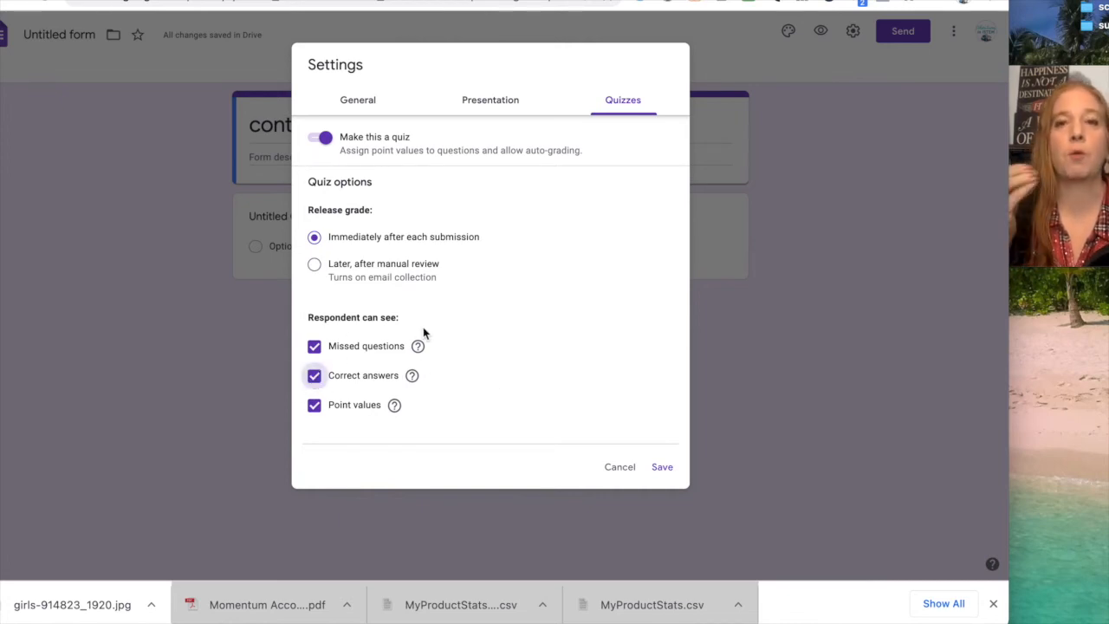
mouse_move(634, 431)
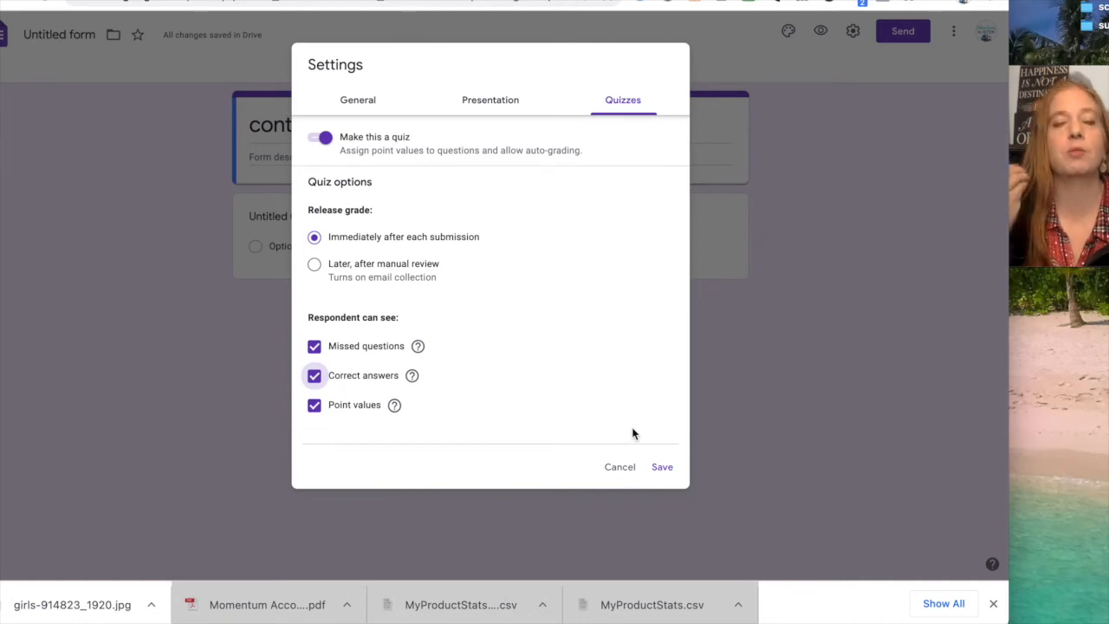
mouse_move(642, 442)
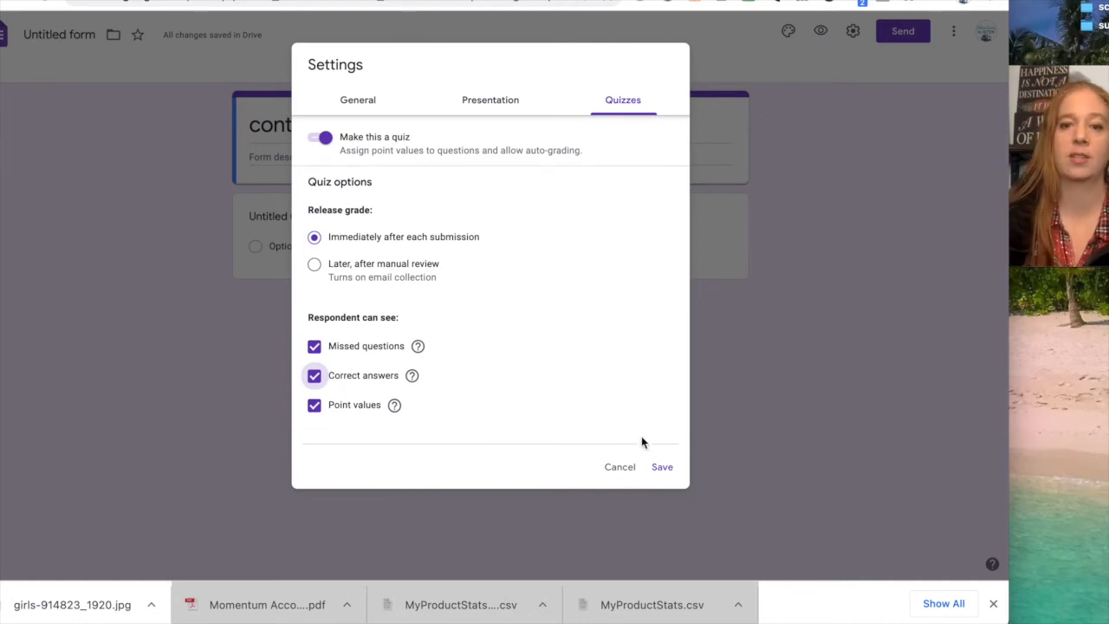
click(662, 466)
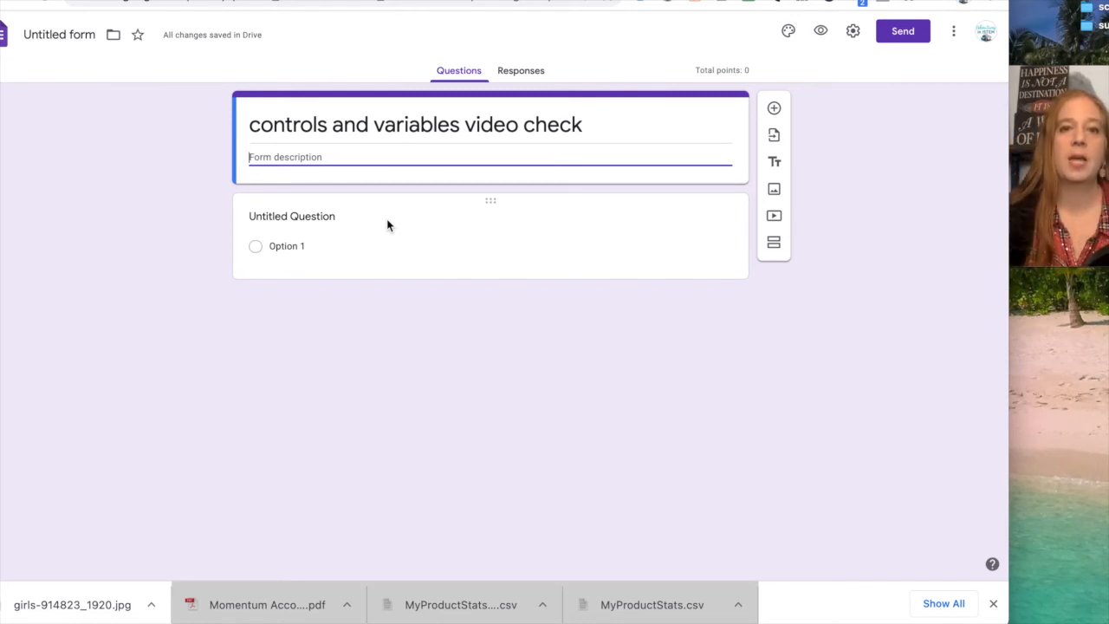
mouse_move(850, 32)
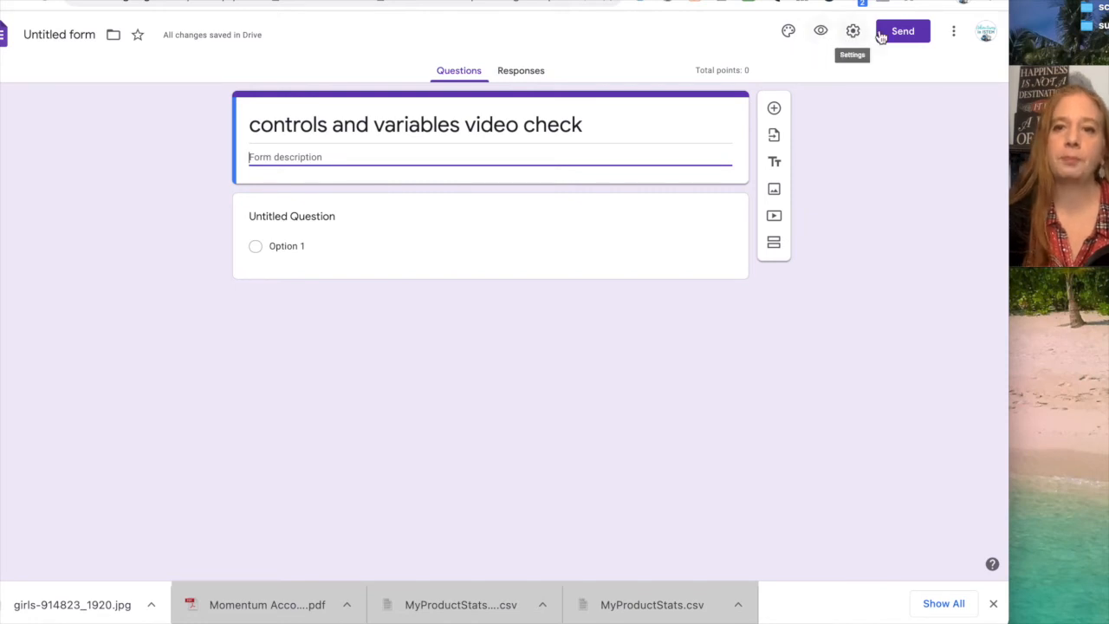
Copy the quiz form's link from the Send dialog's link tab.
click(904, 31)
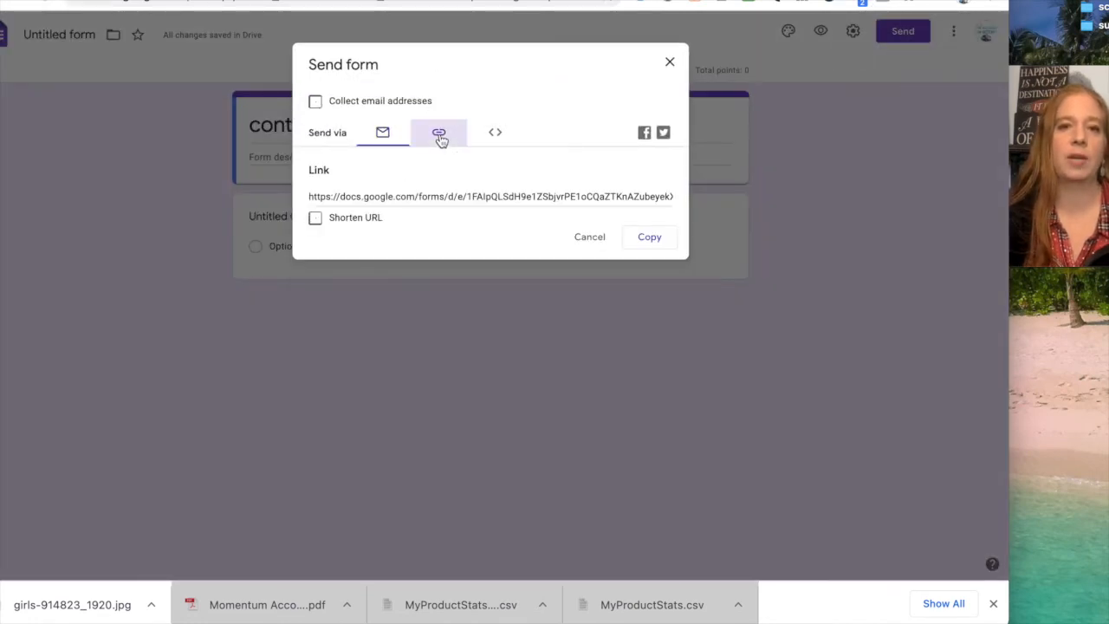
click(649, 237)
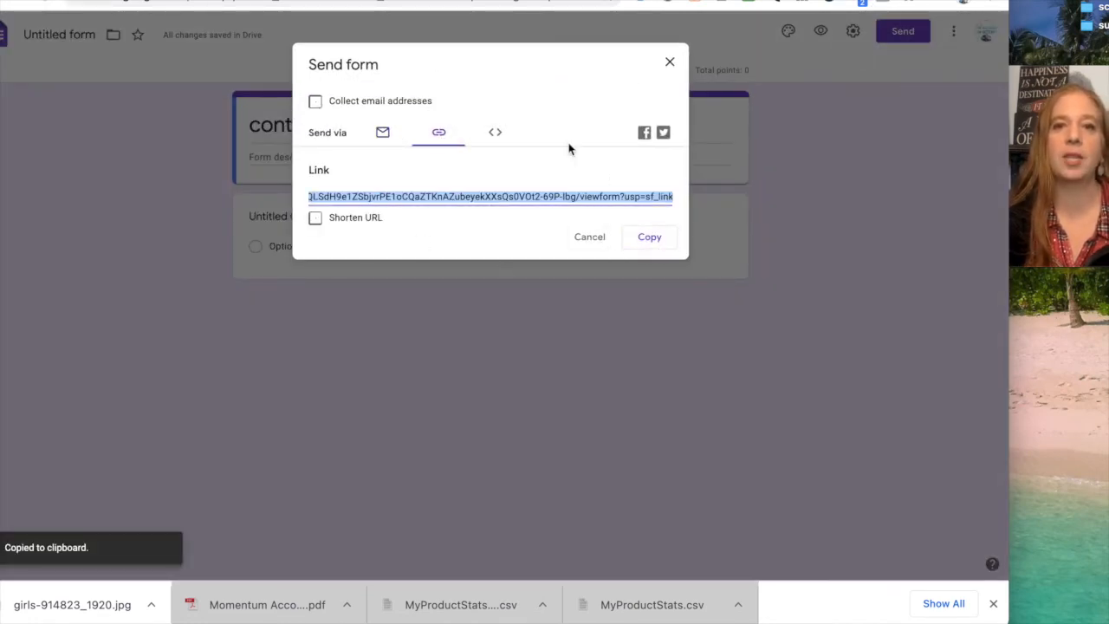
click(669, 61)
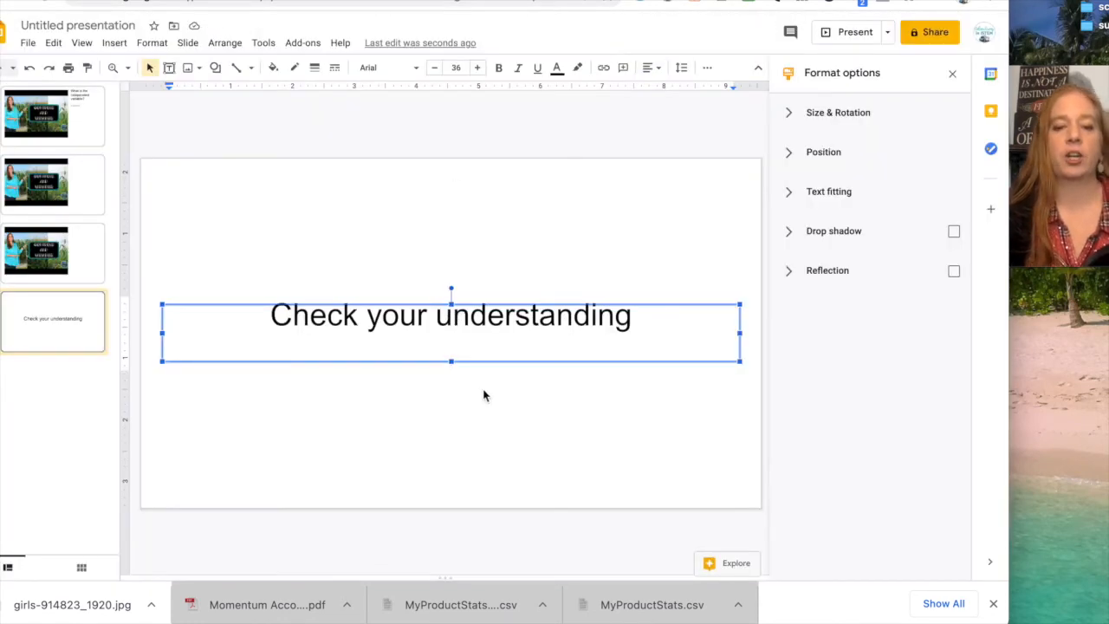
Type 'Click HERE to fill out the google form quiz' under the slide heading.
text(Click HERE)
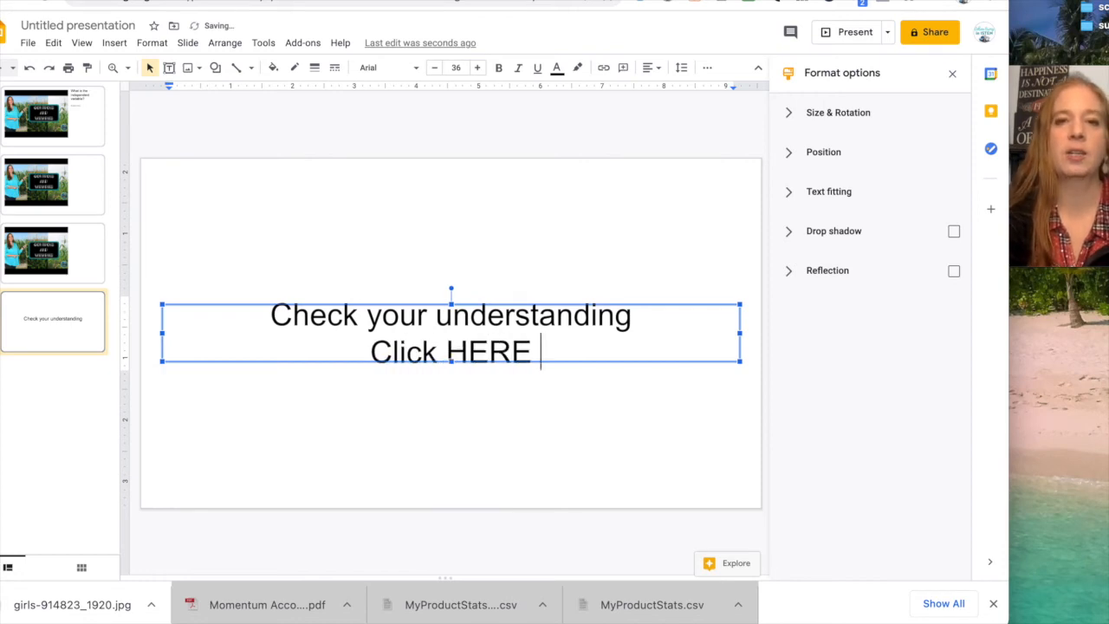
text(to)
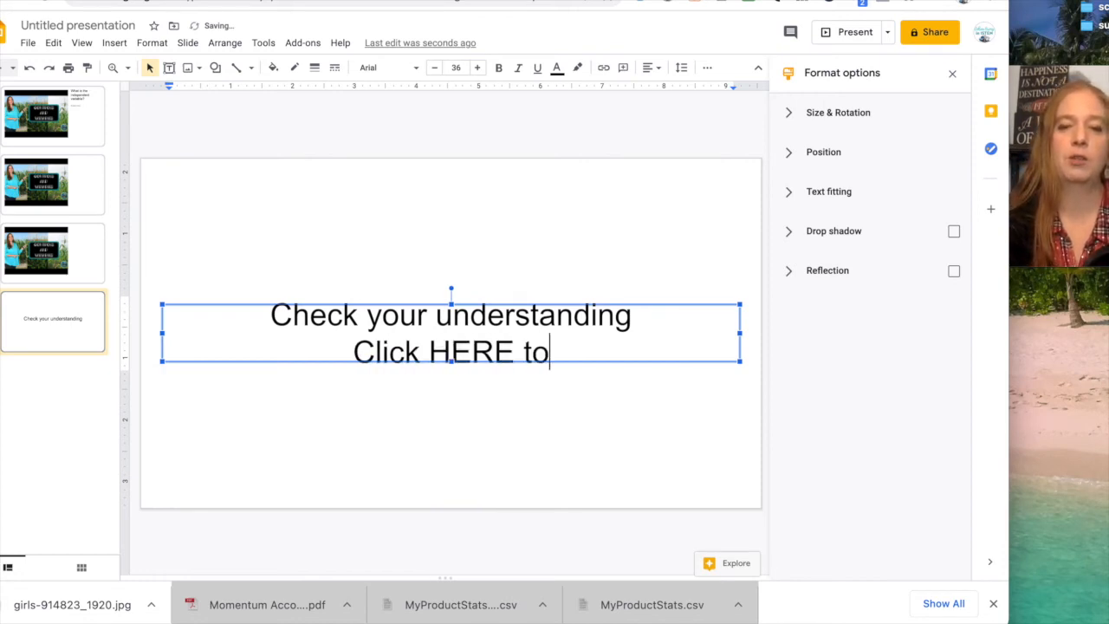
text(fill out the)
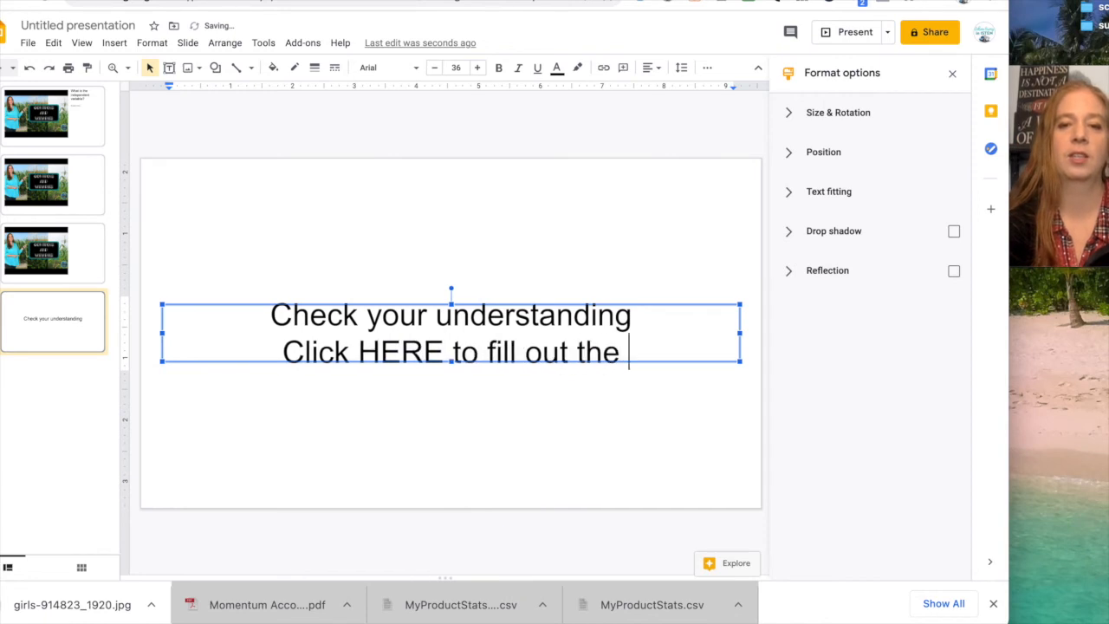
text(google form)
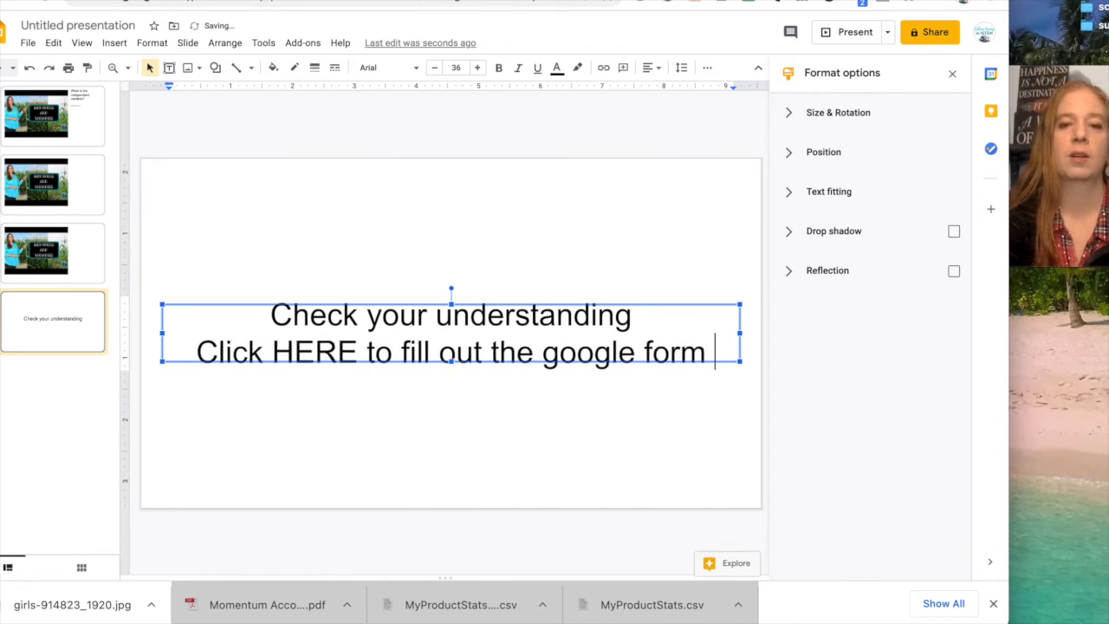
text(quiz)
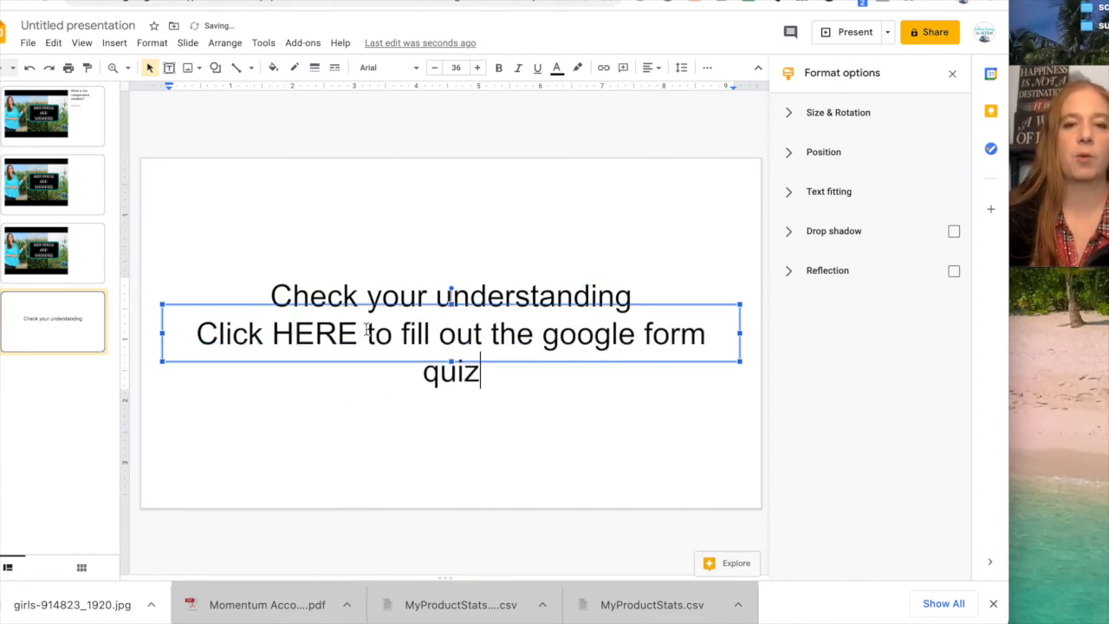
Hyperlink HERE to the copied quiz URL and shrink the font to 33.
double_click(314, 333)
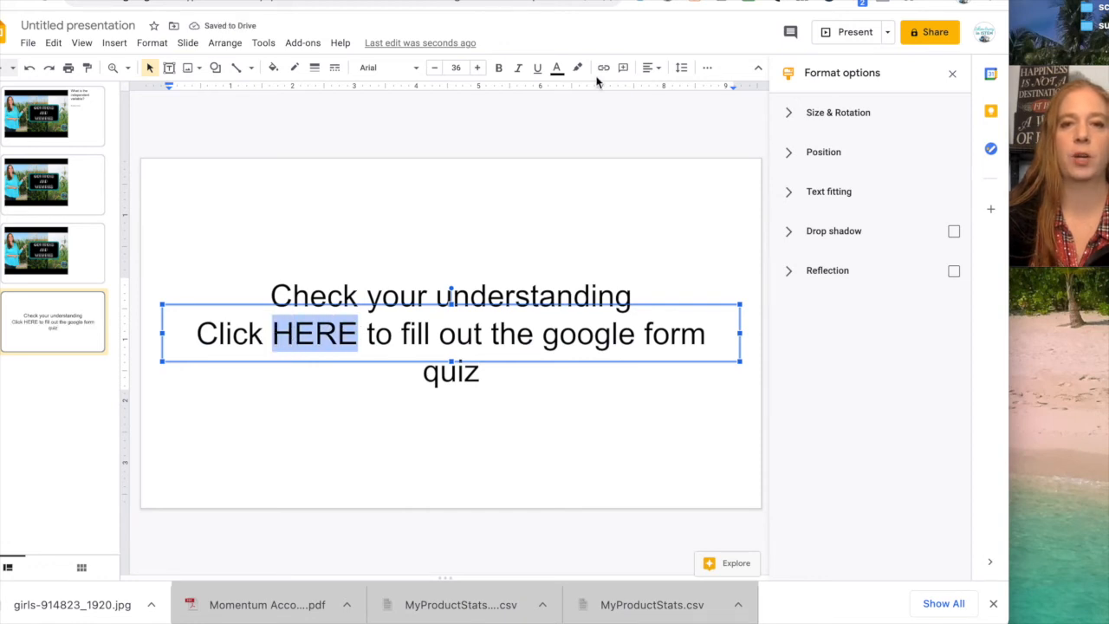
click(603, 68)
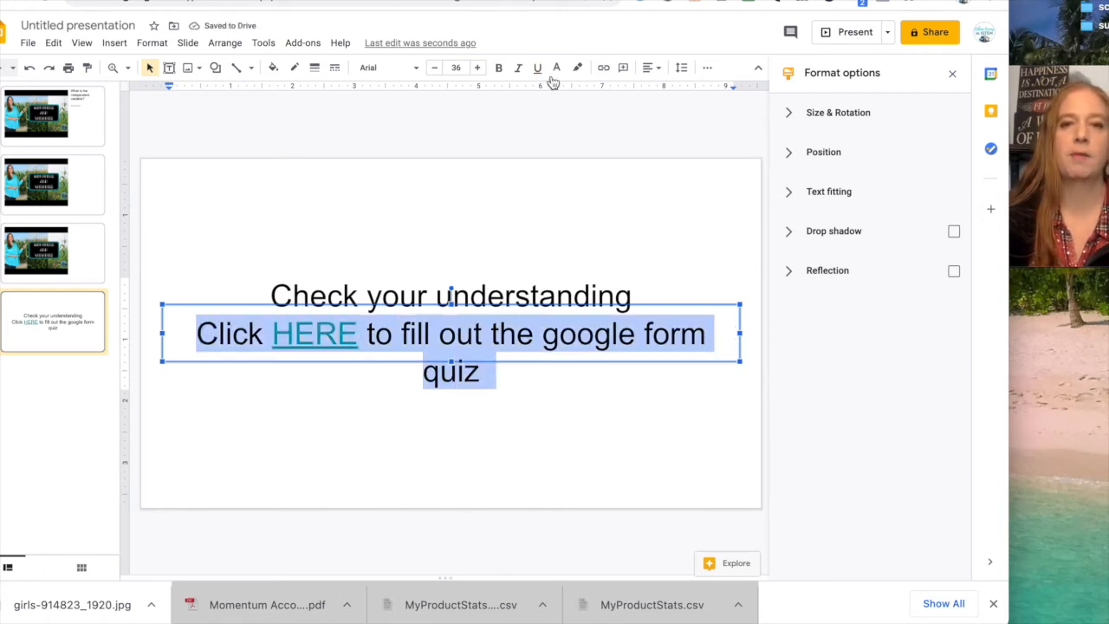
click(432, 67)
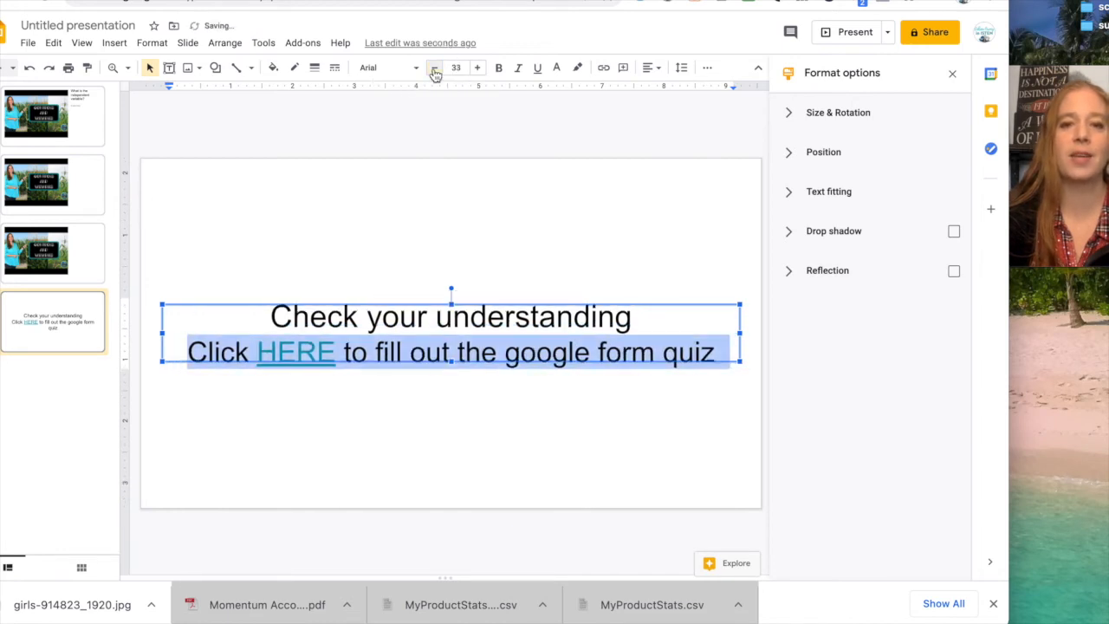
click(499, 201)
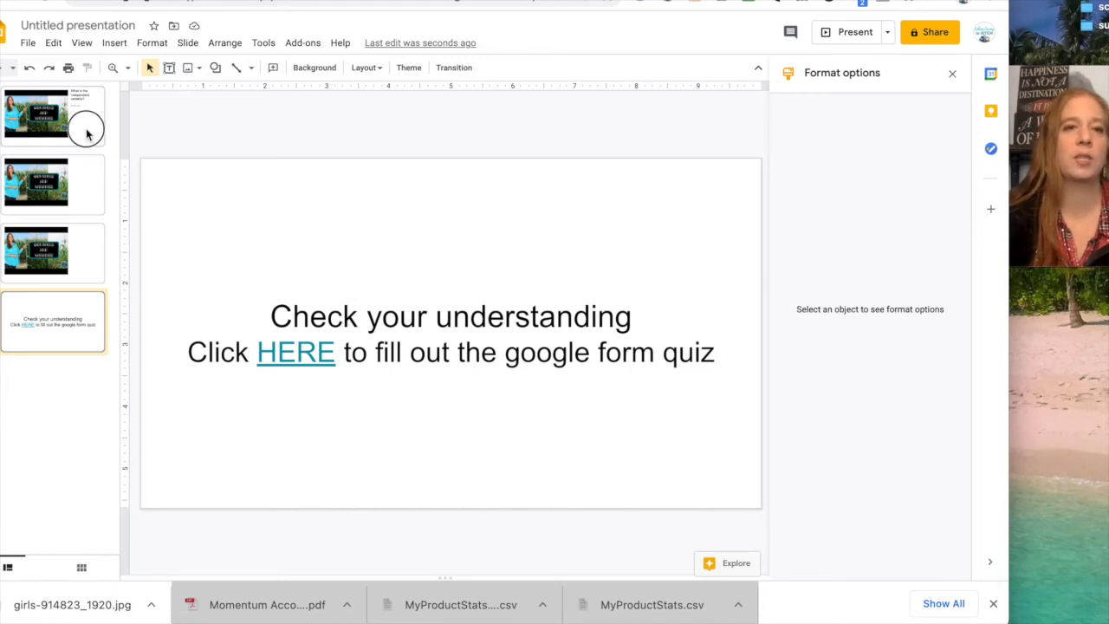
click(52, 117)
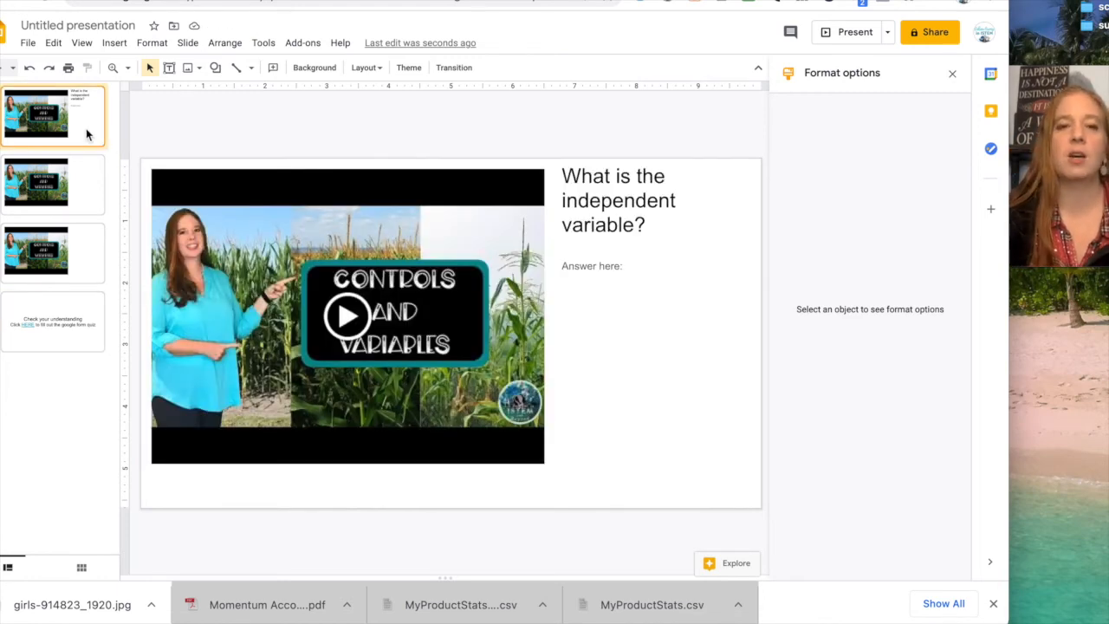
click(52, 183)
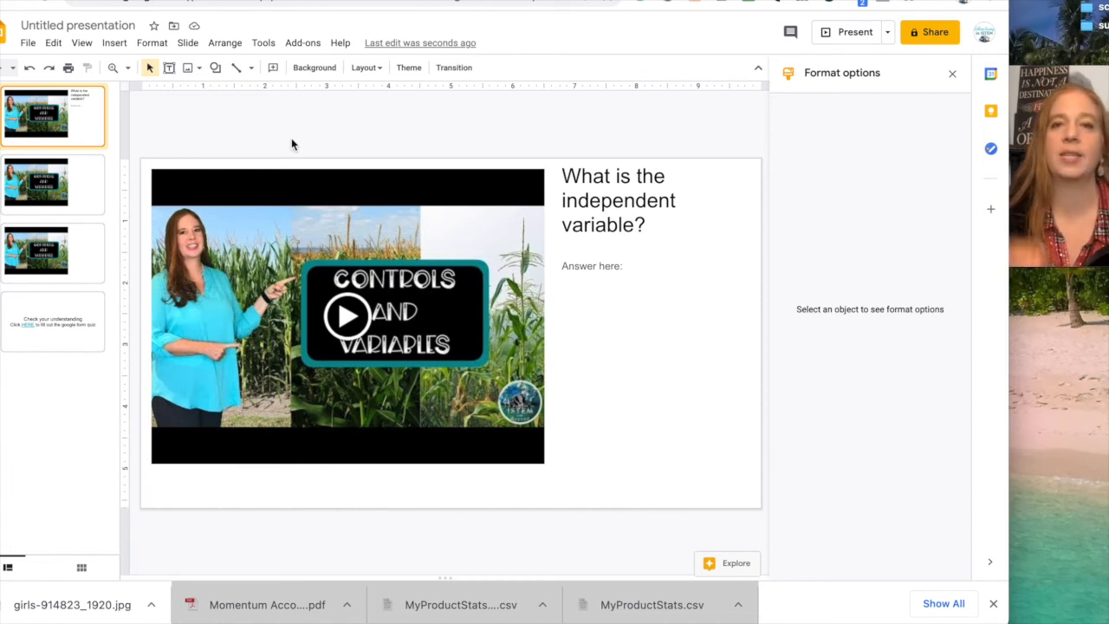
click(54, 321)
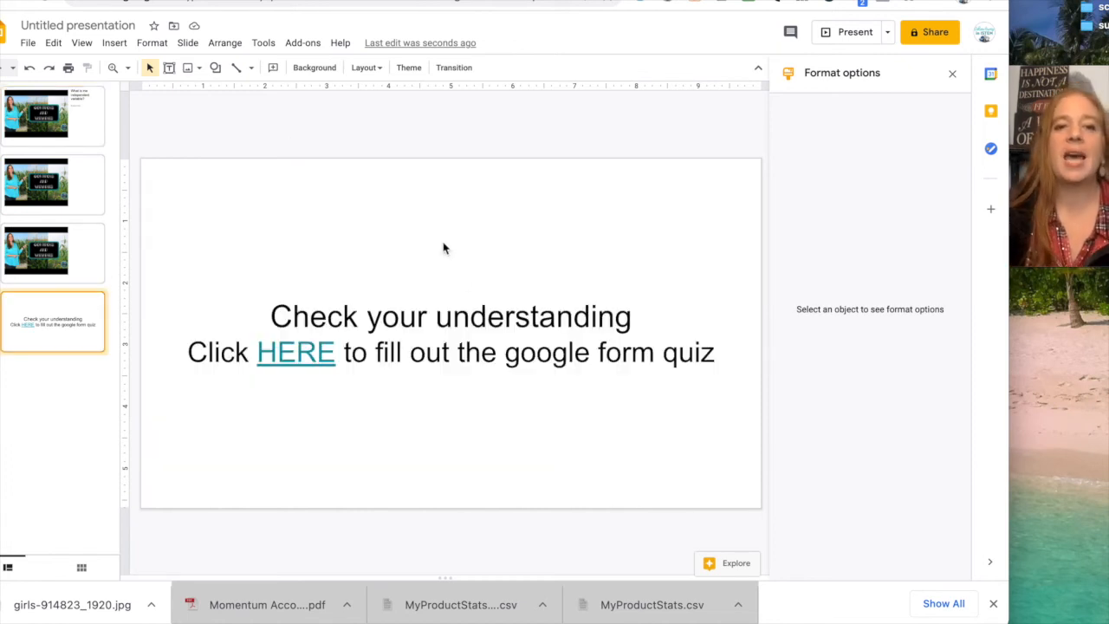